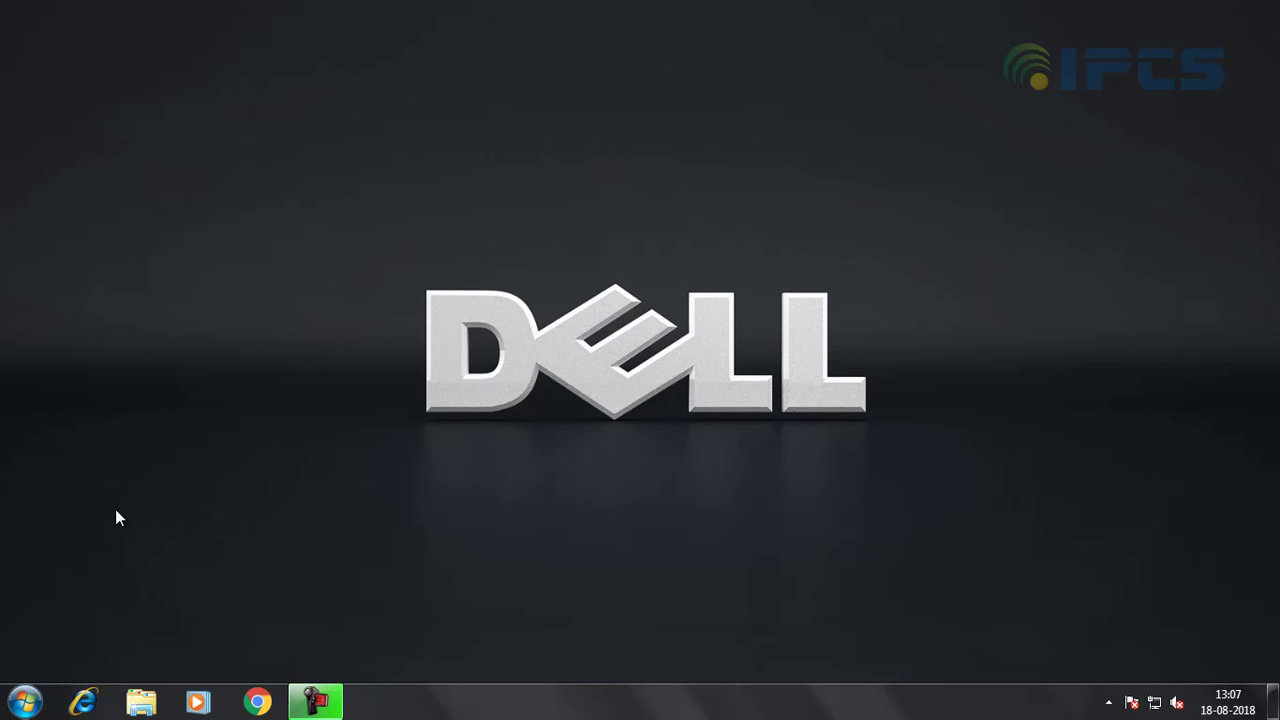
Step: Launch Proficy Machine Edition from Start > All Programs > GE Fanuc
left_click(22, 700)
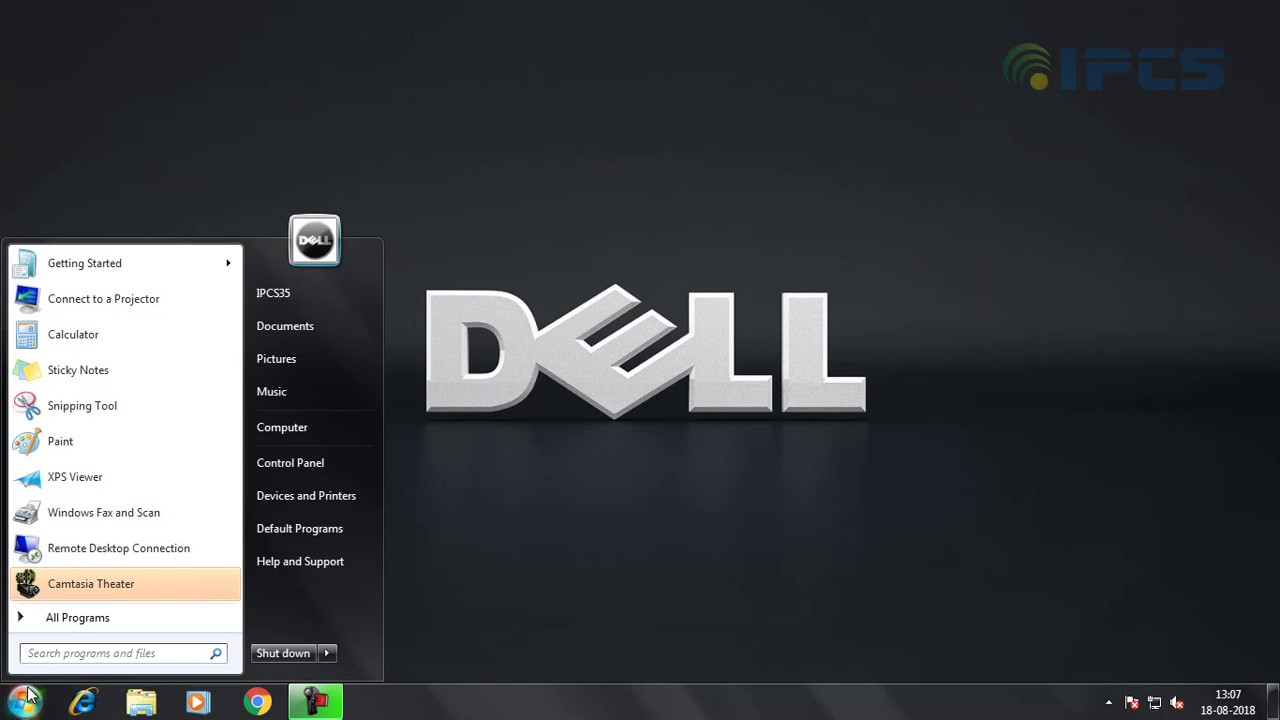
left_click(76, 616)
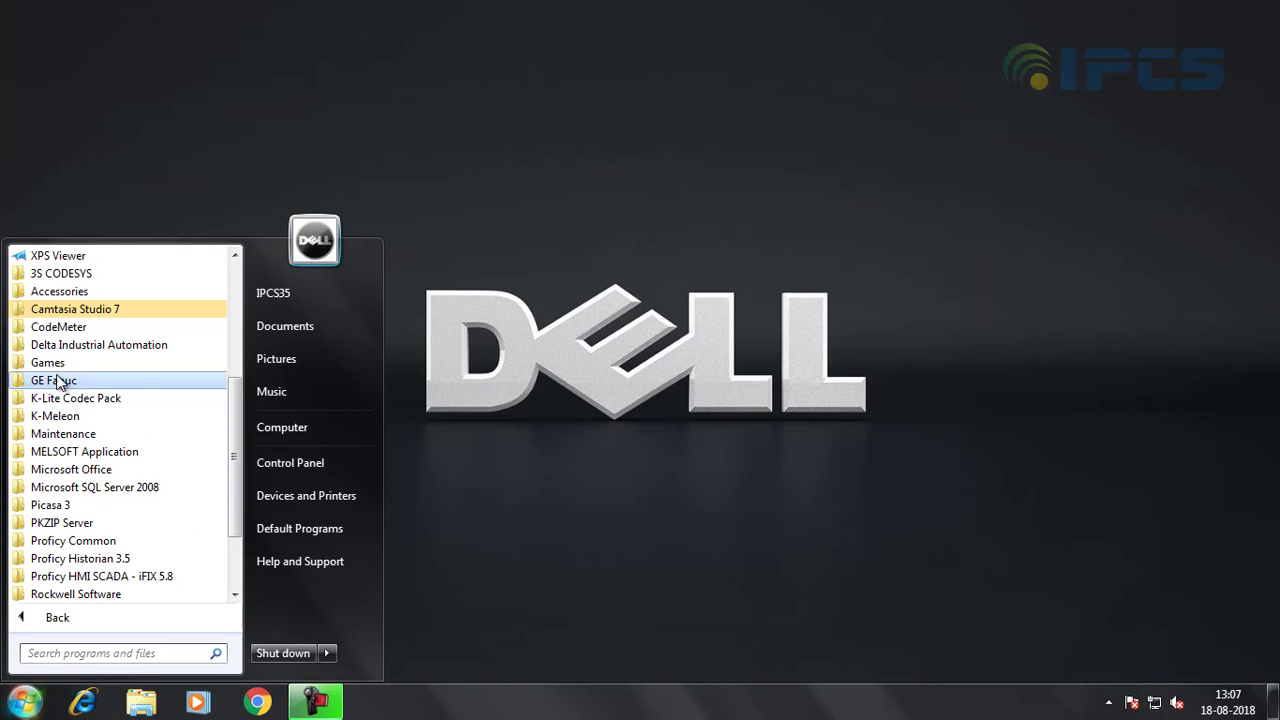
left_click(52, 380)
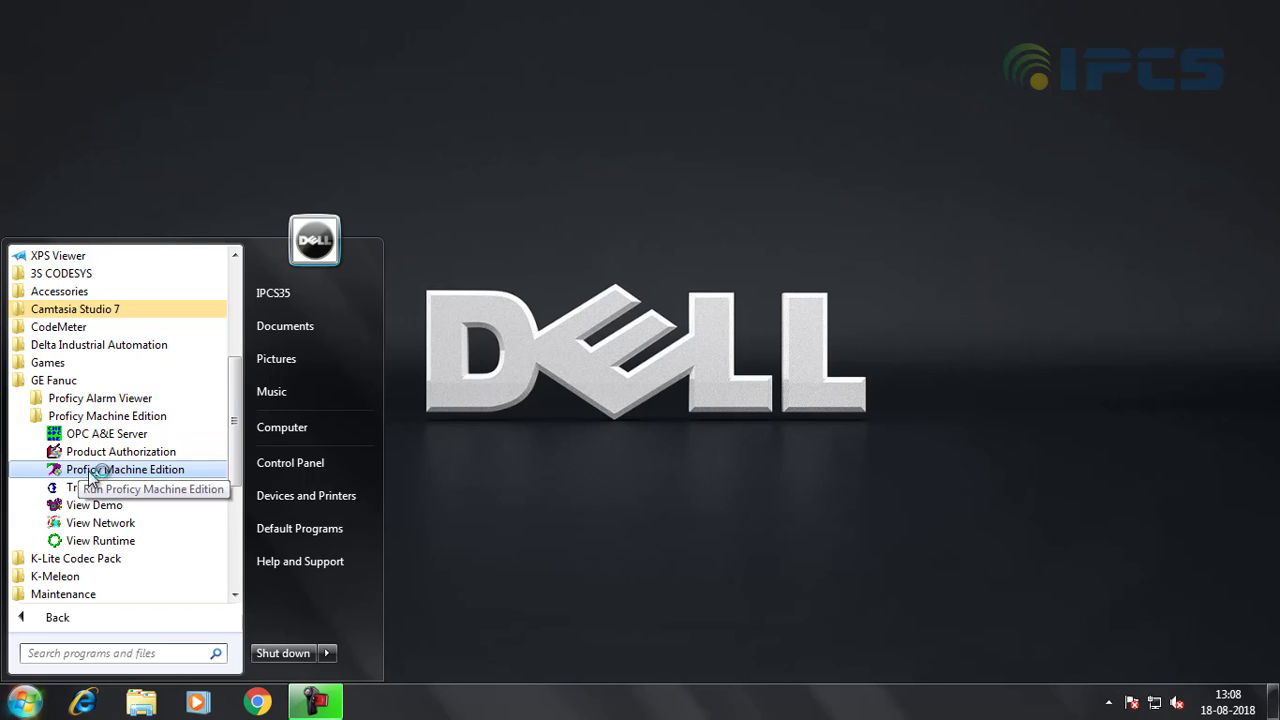
left_click(126, 468)
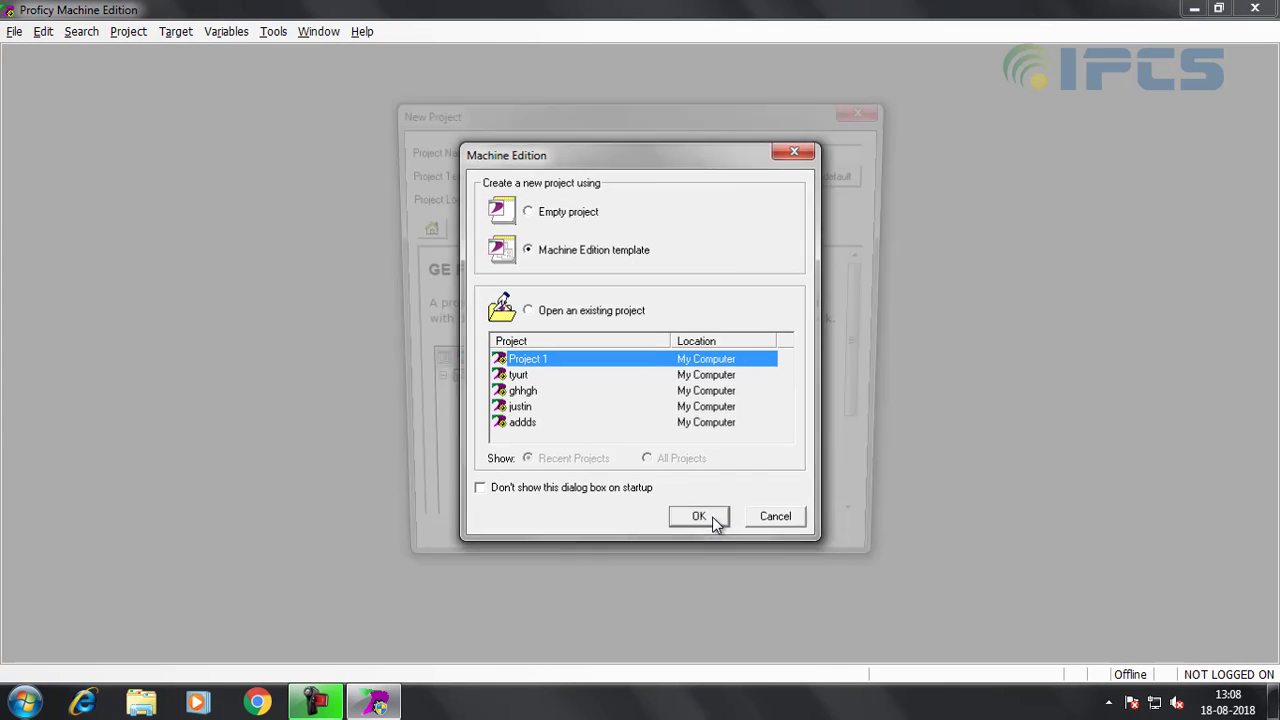
Step: Create project 'DEmo' from the GE Fanuc Series 90-30 PLC template
left_click(700, 516)
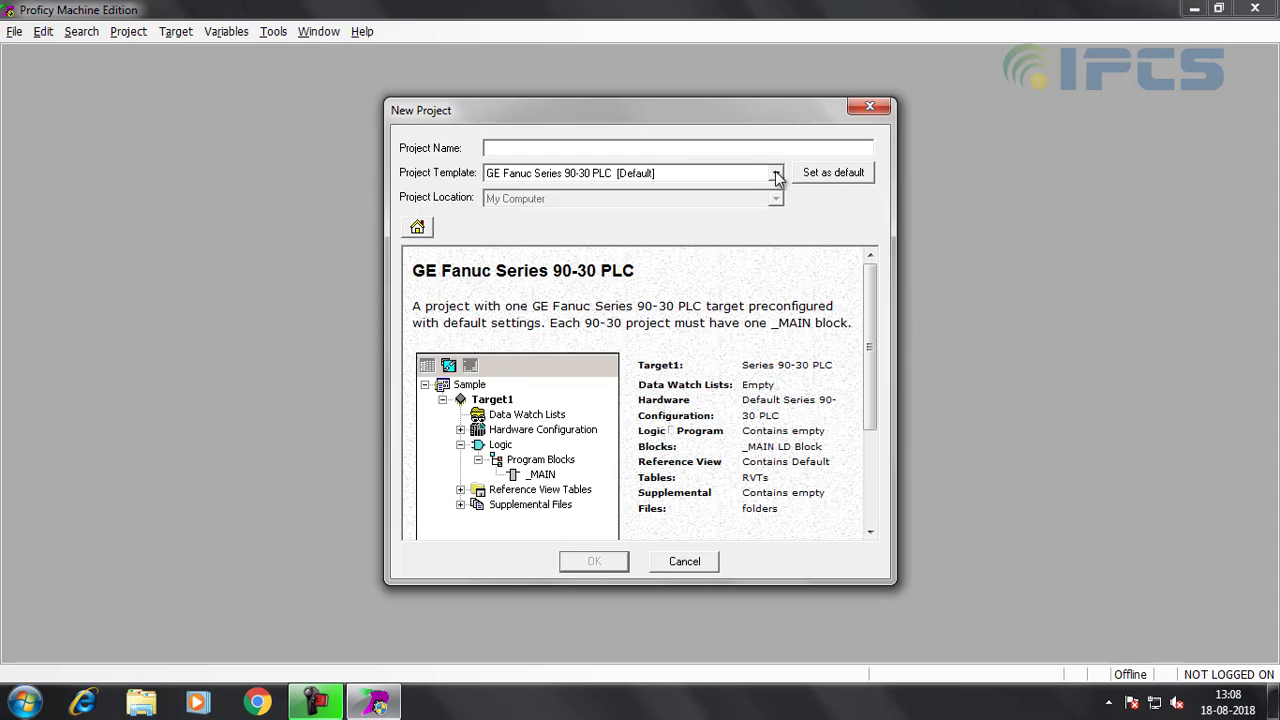
left_click(776, 172)
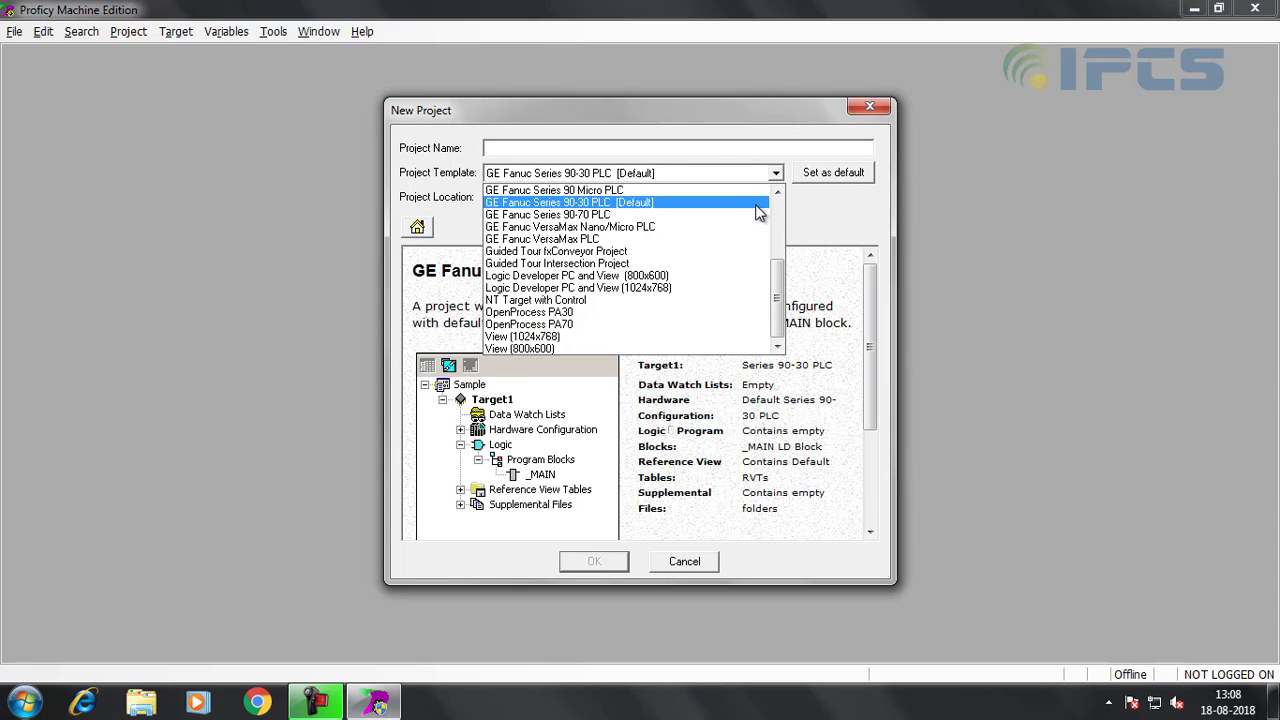
left_click(570, 202)
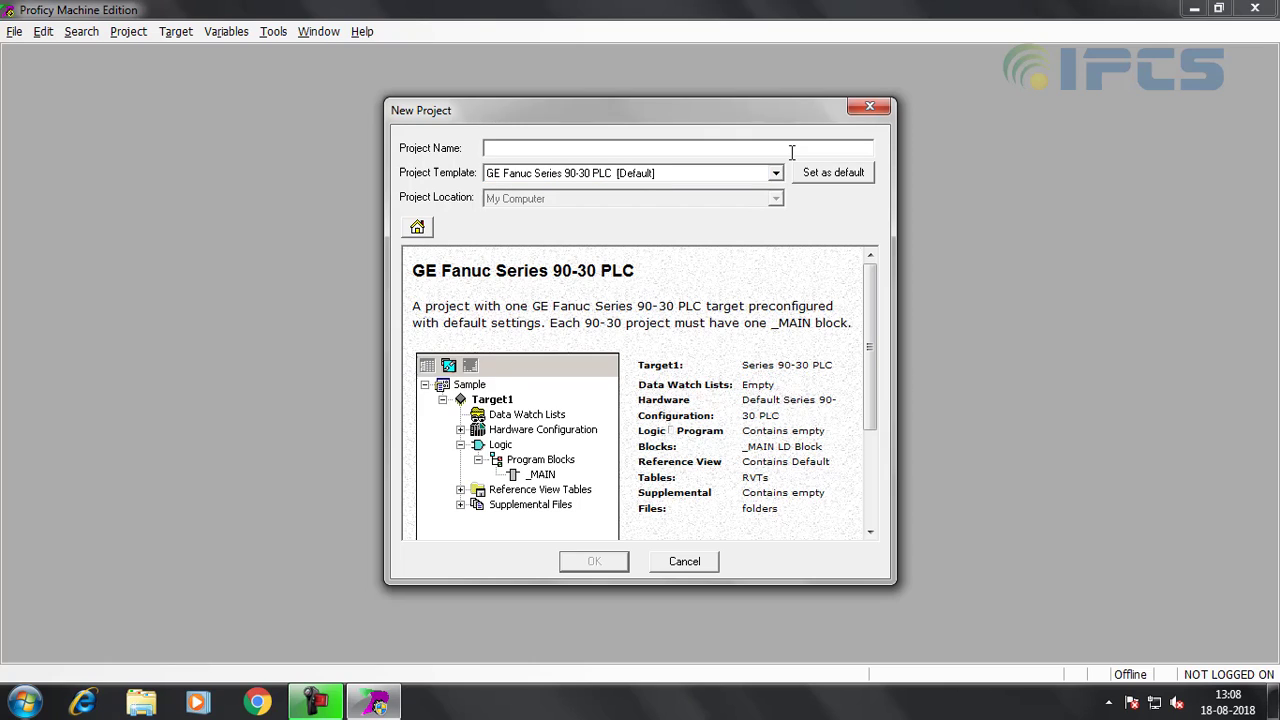
type("DEmo")
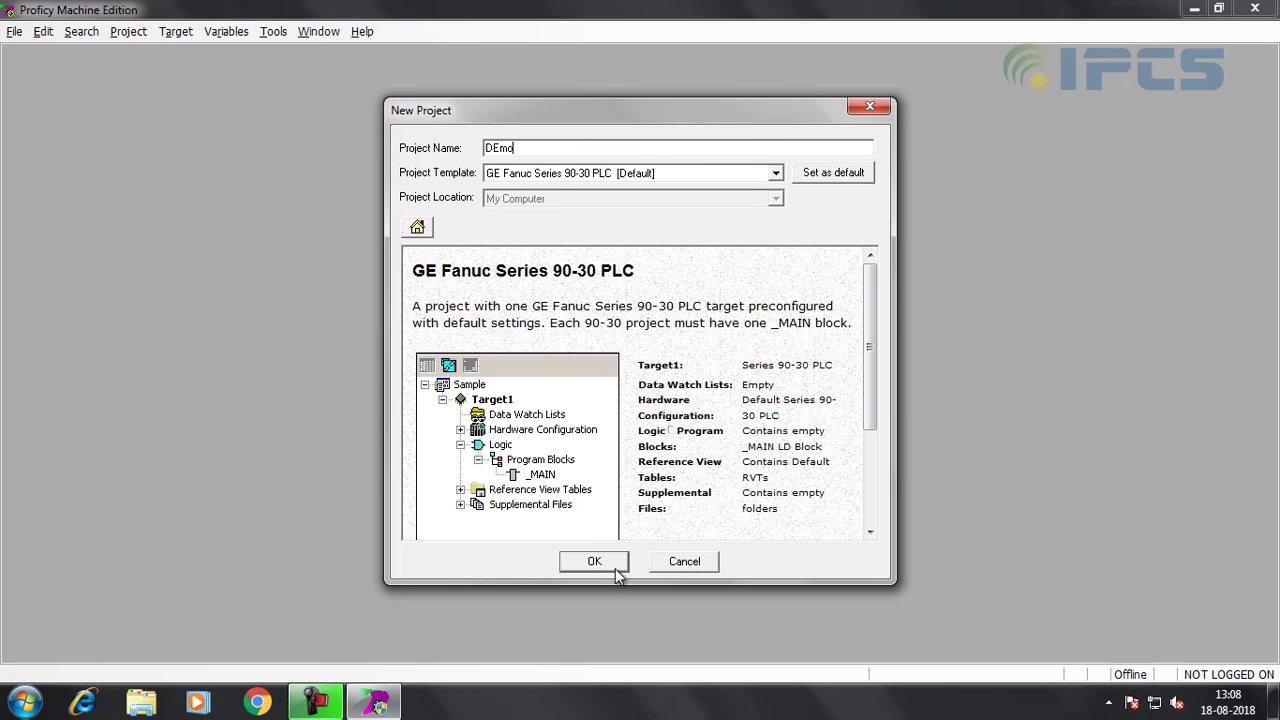
left_click(594, 560)
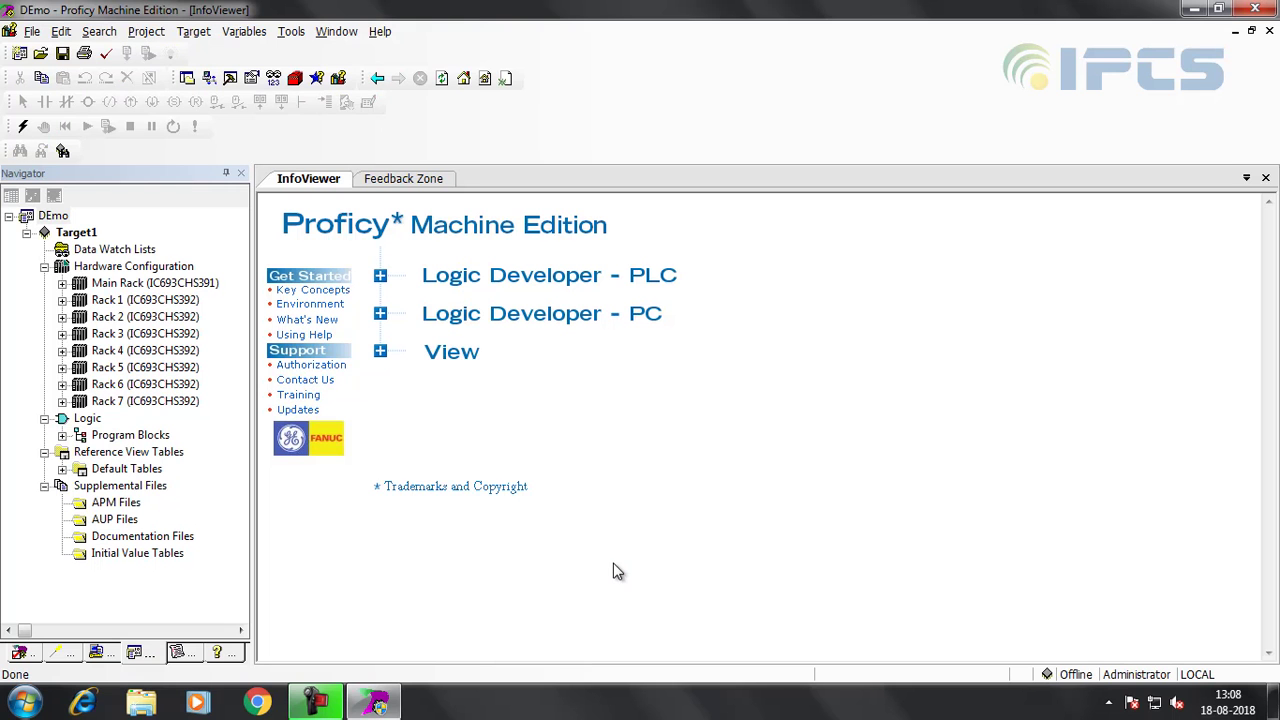
mouse_move(56, 280)
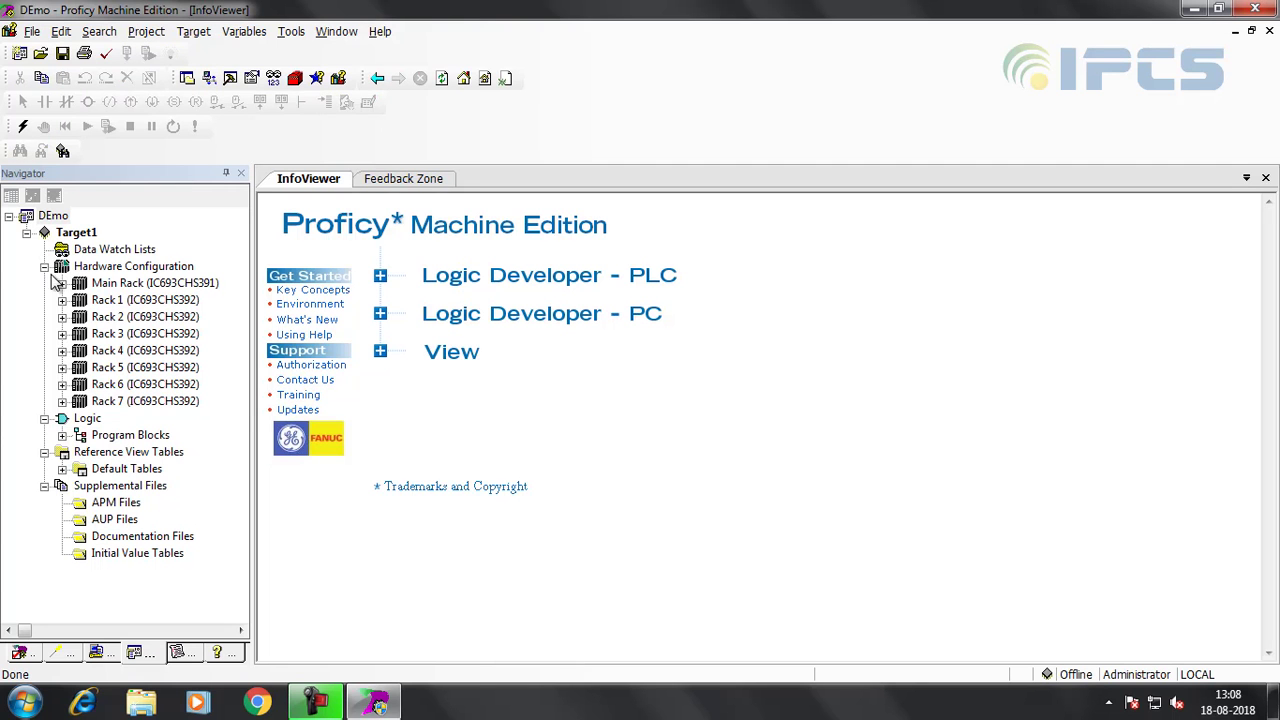
Step: Replace the Main Rack with the IC693CHS397 5-slot base in Hardware Configuration
left_click(144, 316)
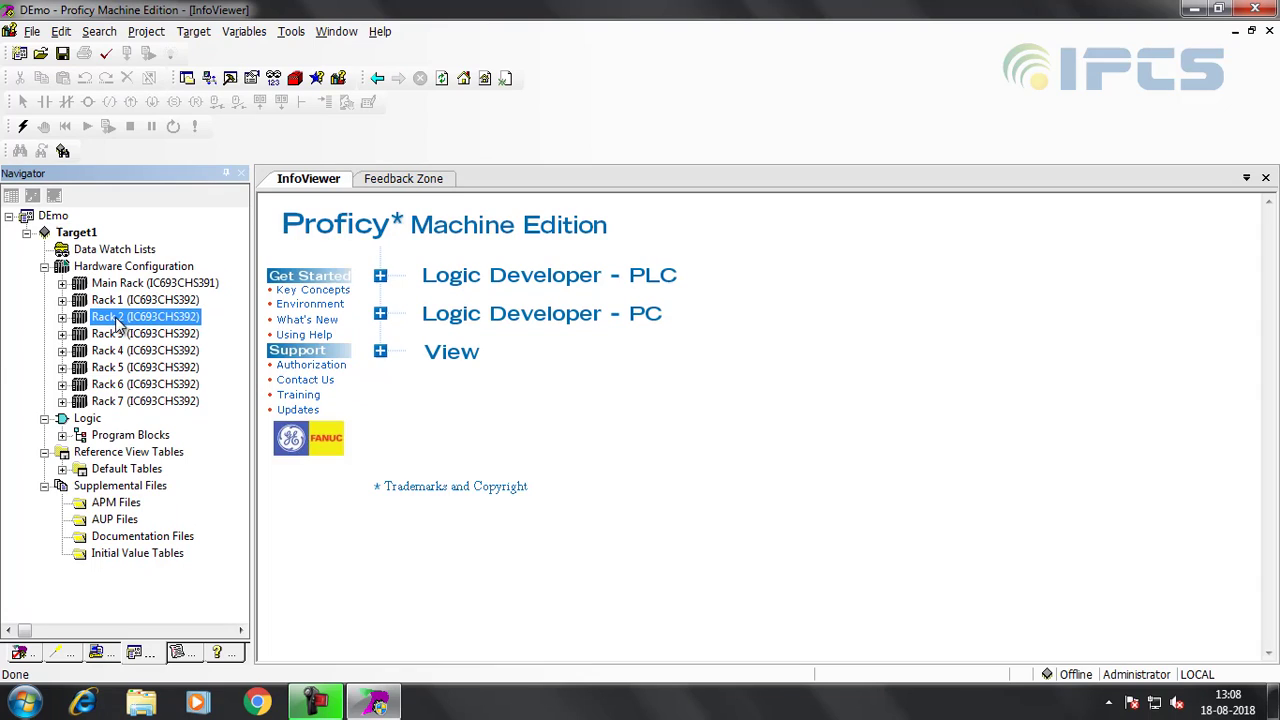
left_click(144, 332)
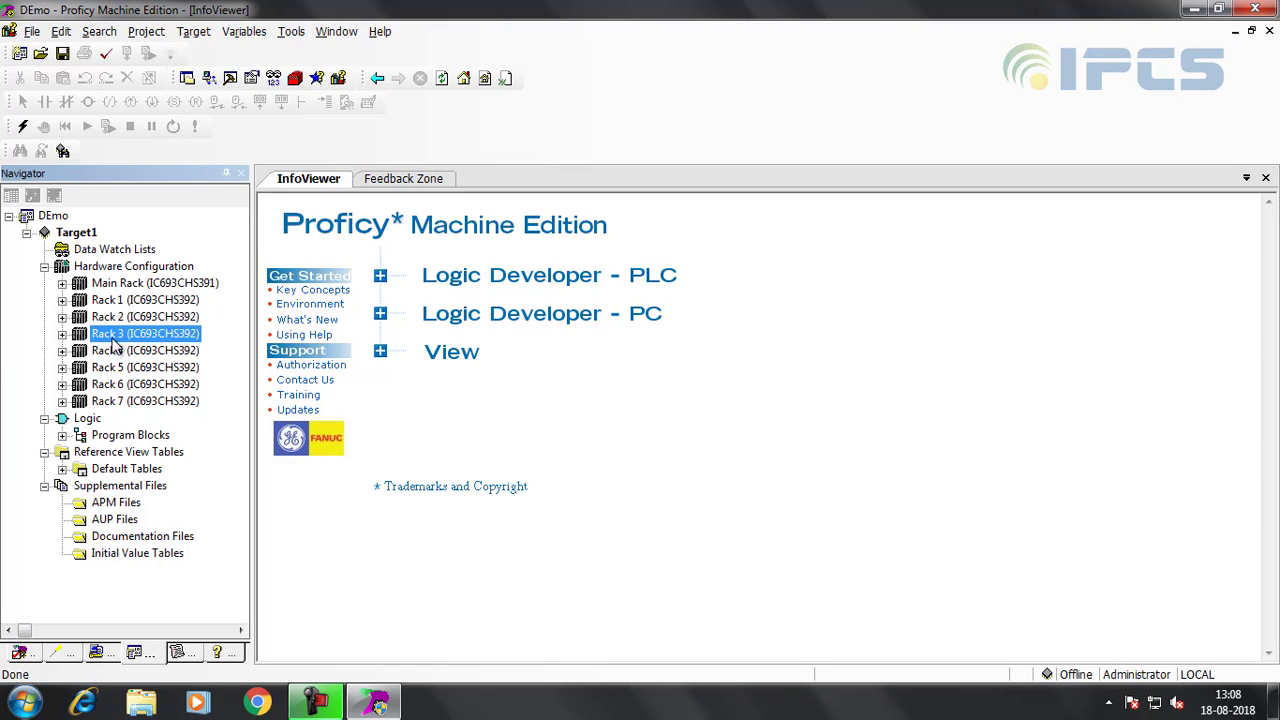
left_click(144, 350)
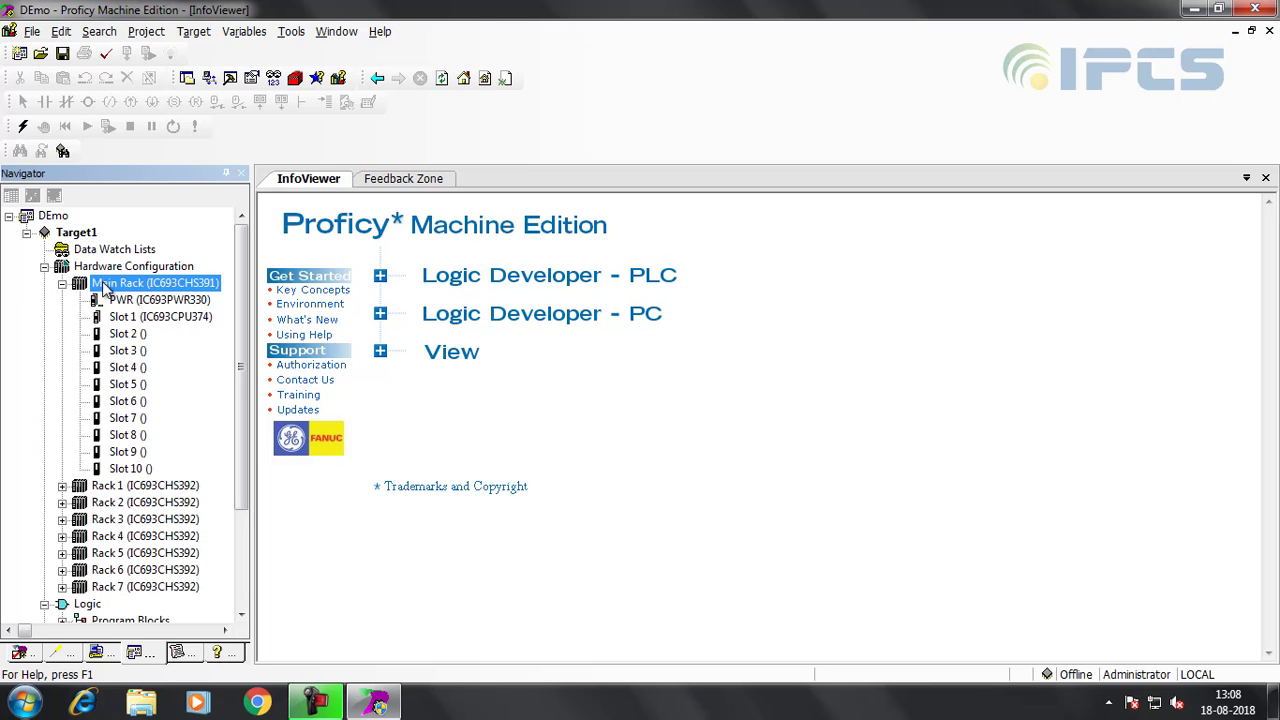
mouse_move(176, 300)
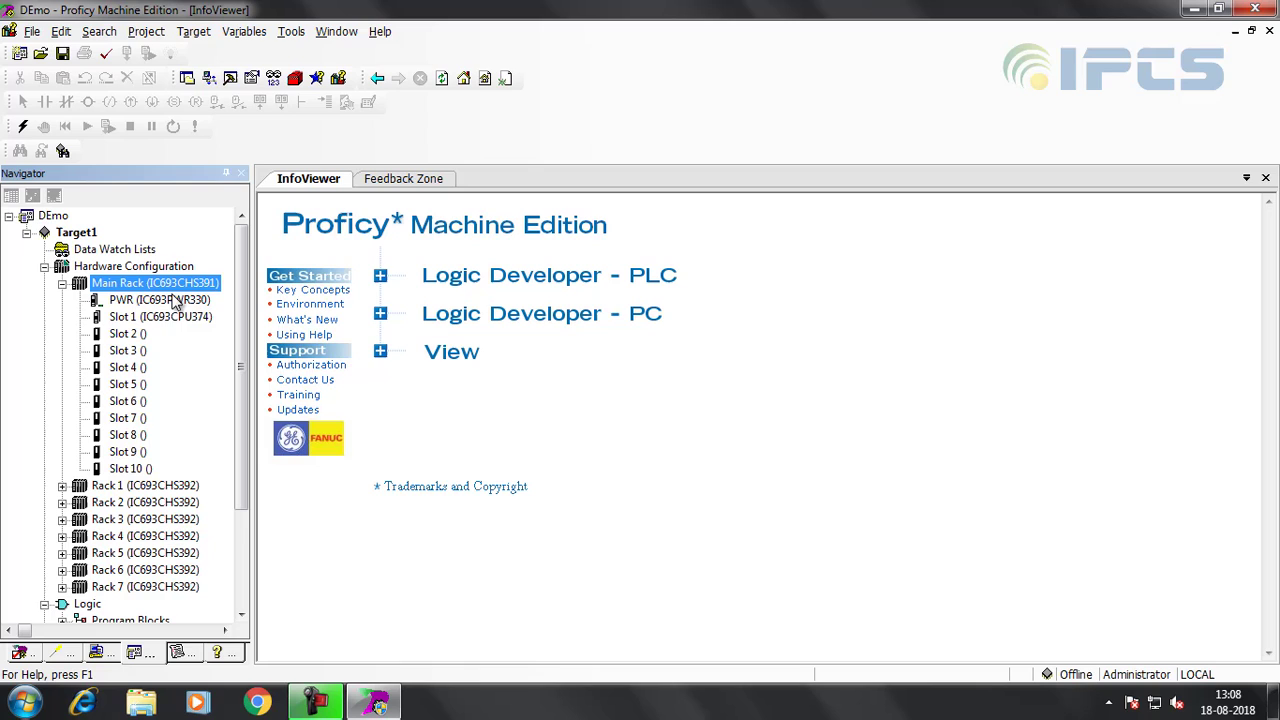
right_click(156, 284)
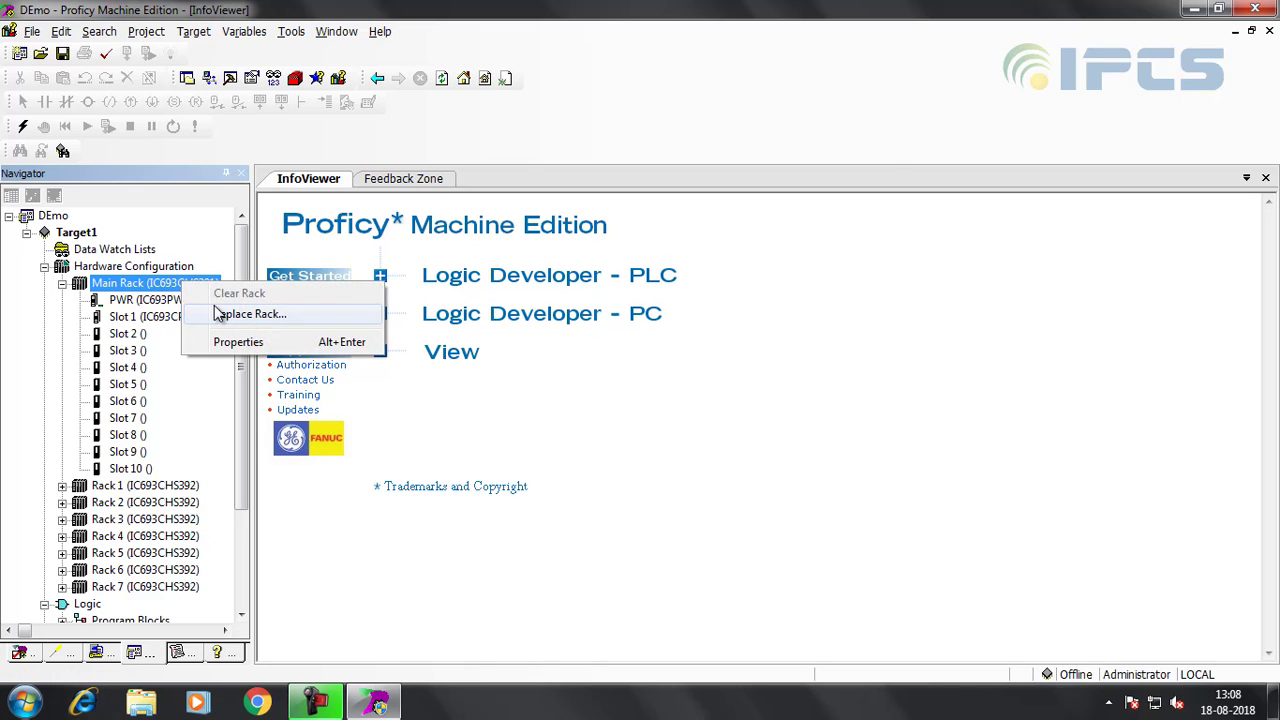
left_click(252, 314)
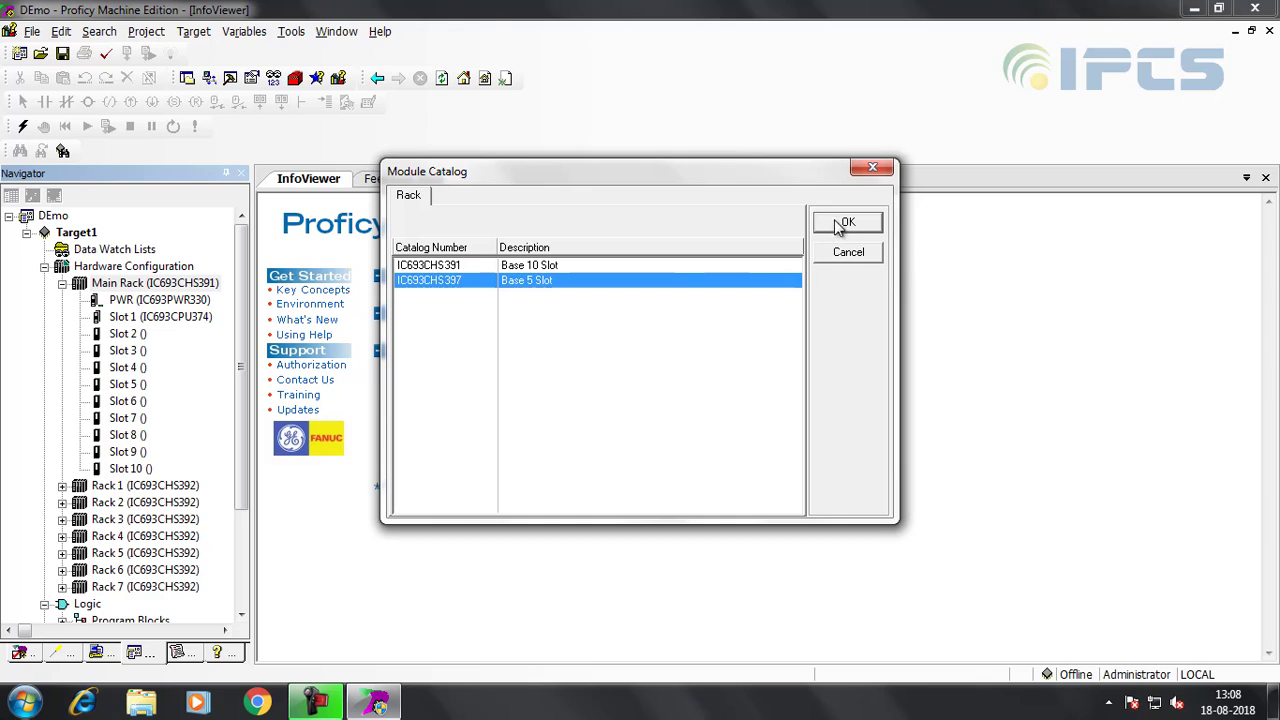
left_click(848, 220)
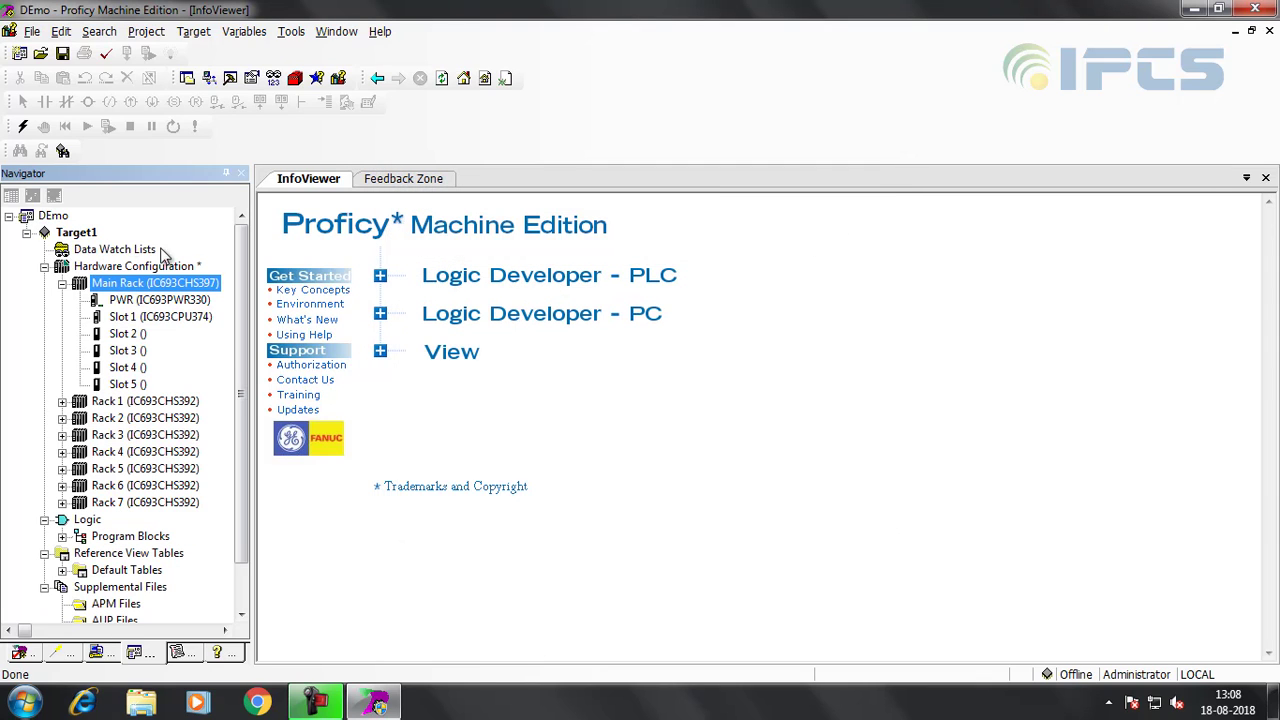
left_click(160, 300)
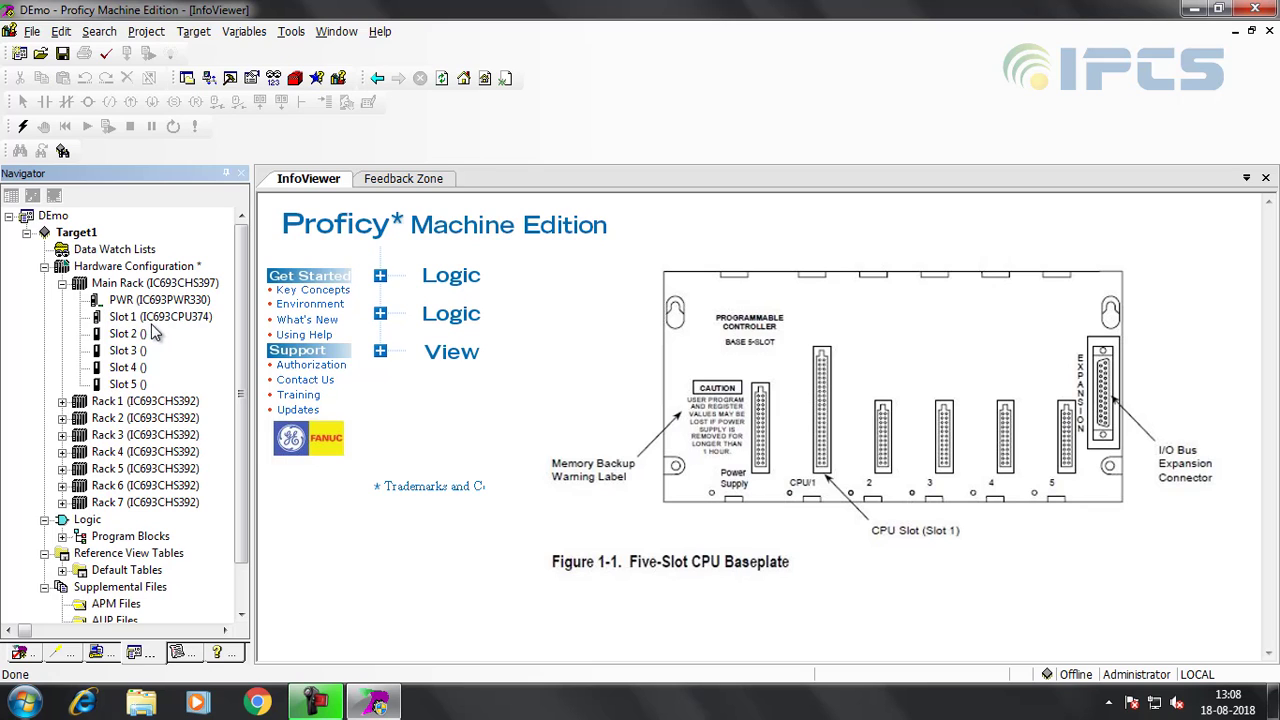
right_click(160, 316)
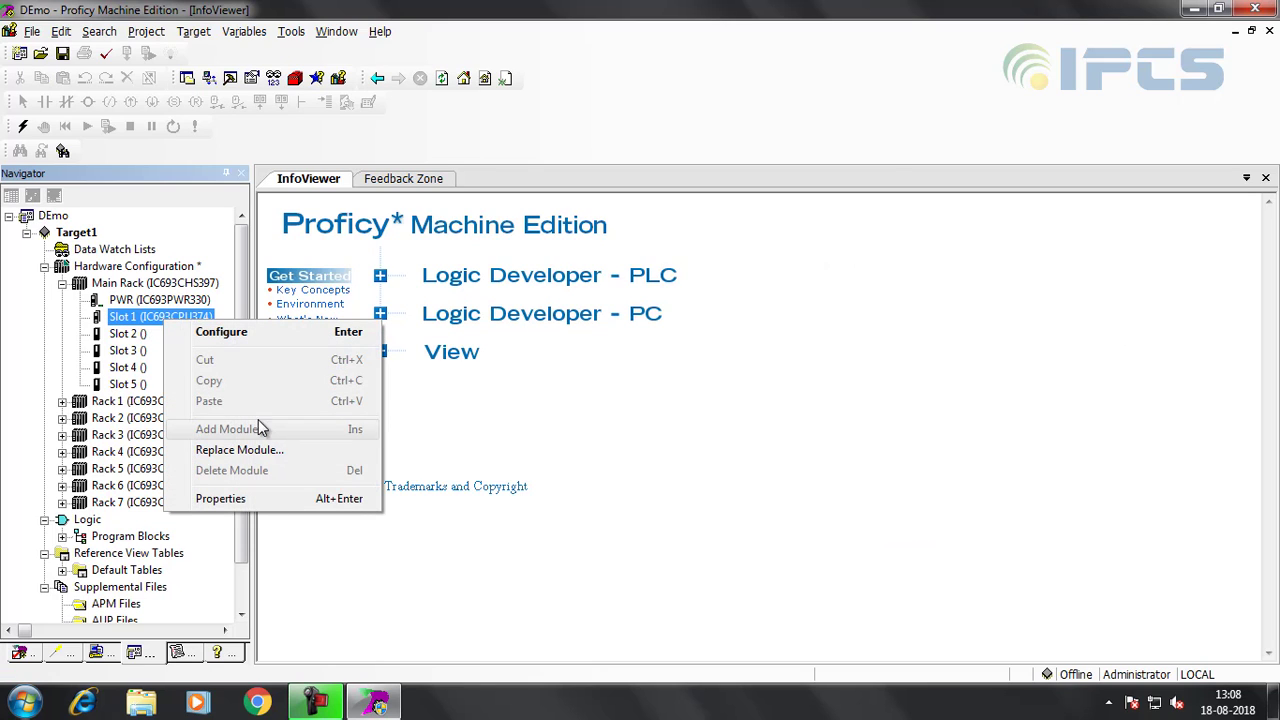
left_click(238, 448)
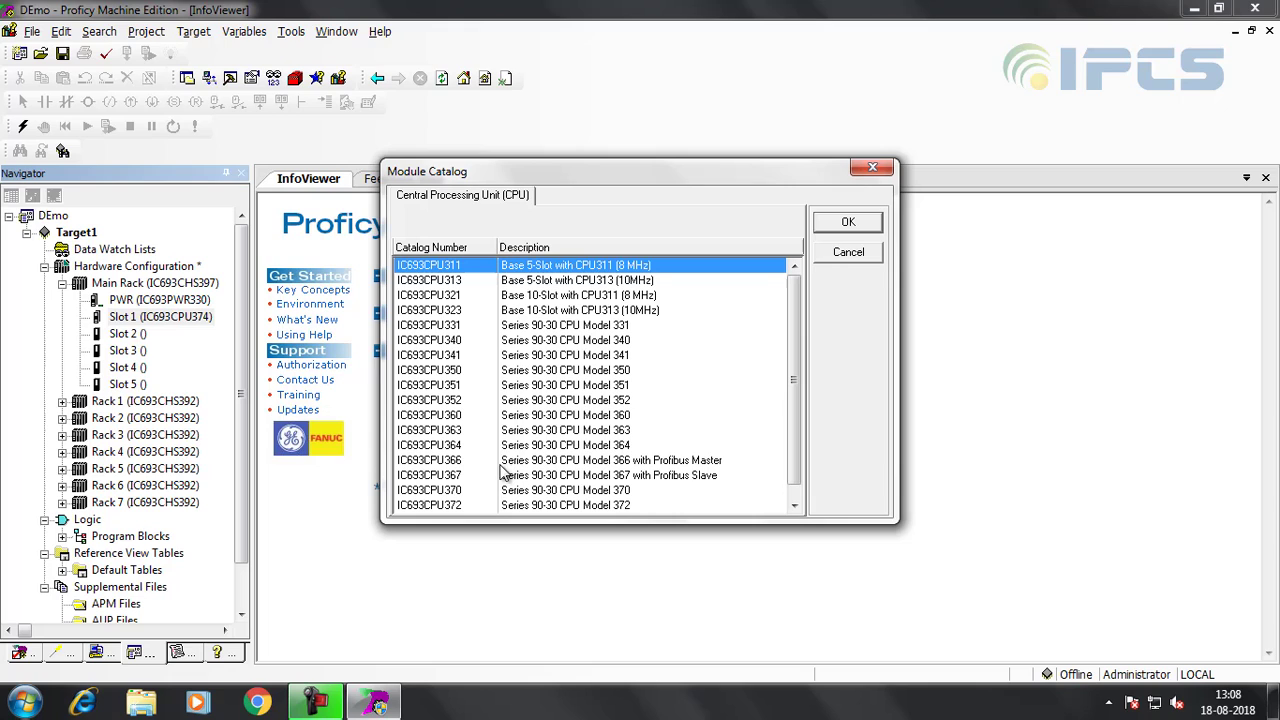
left_click(564, 324)
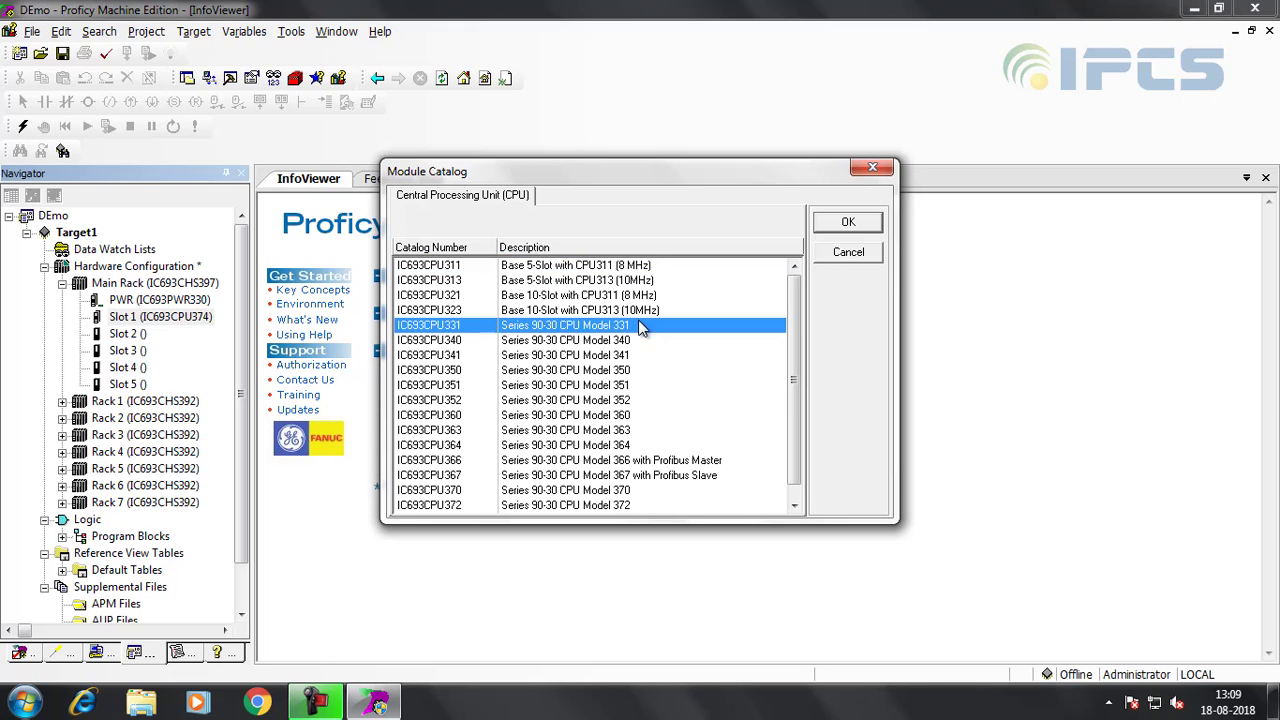
left_click(846, 220)
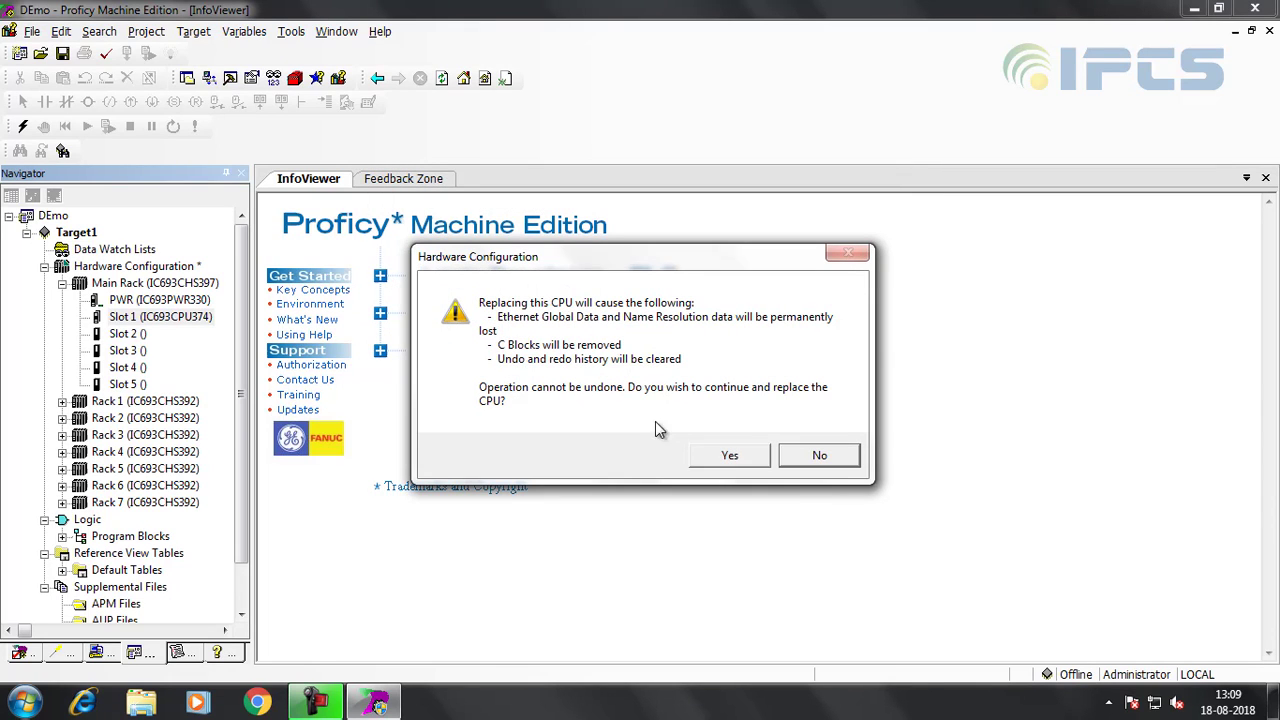
left_click(728, 456)
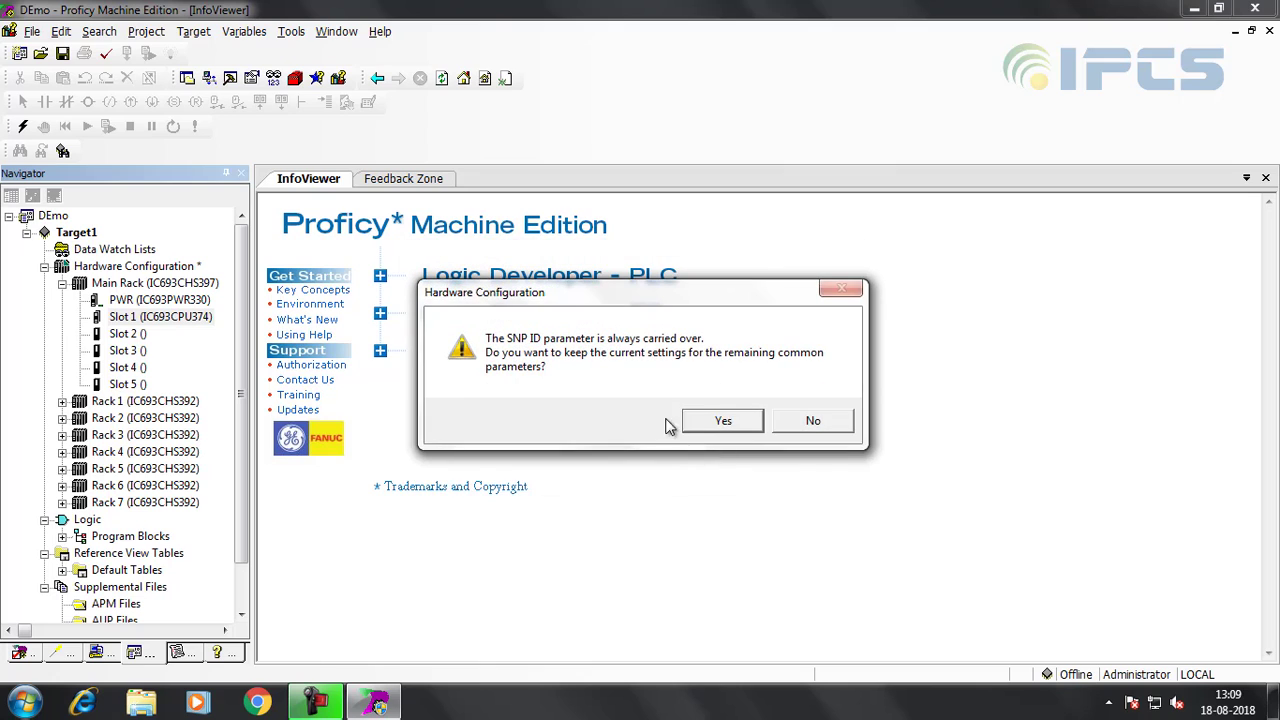
left_click(812, 420)
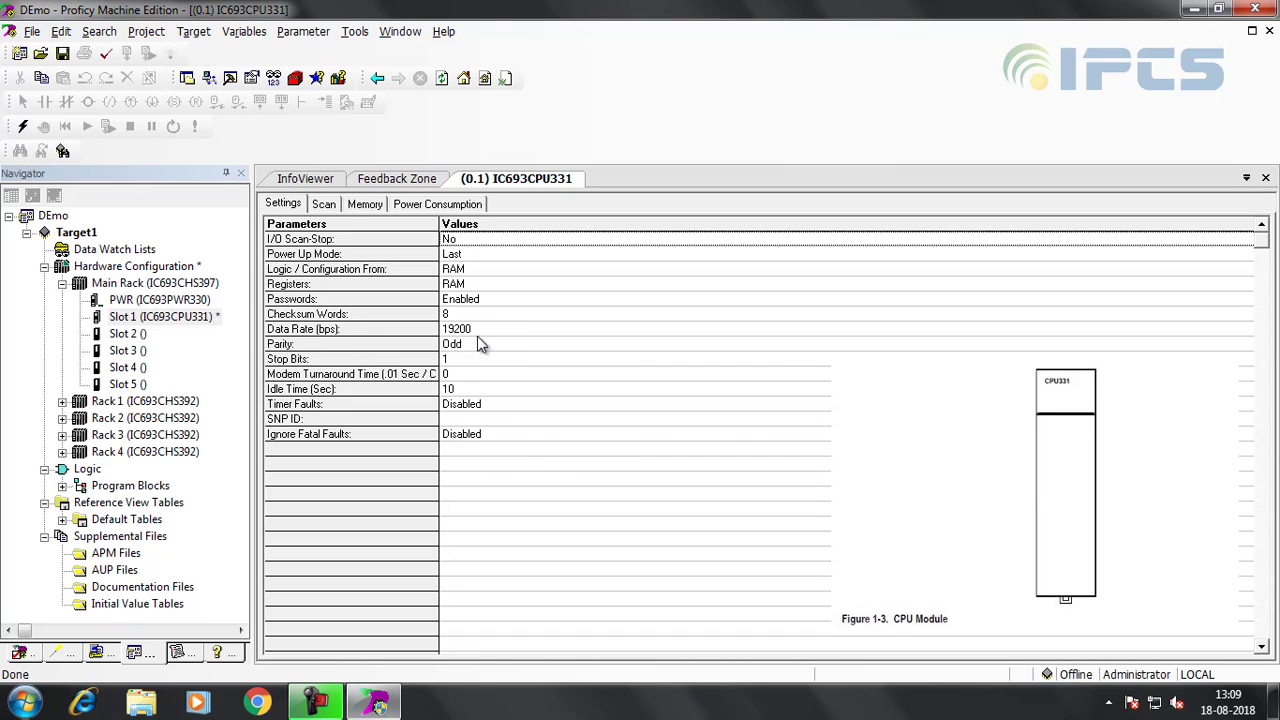
mouse_move(484, 404)
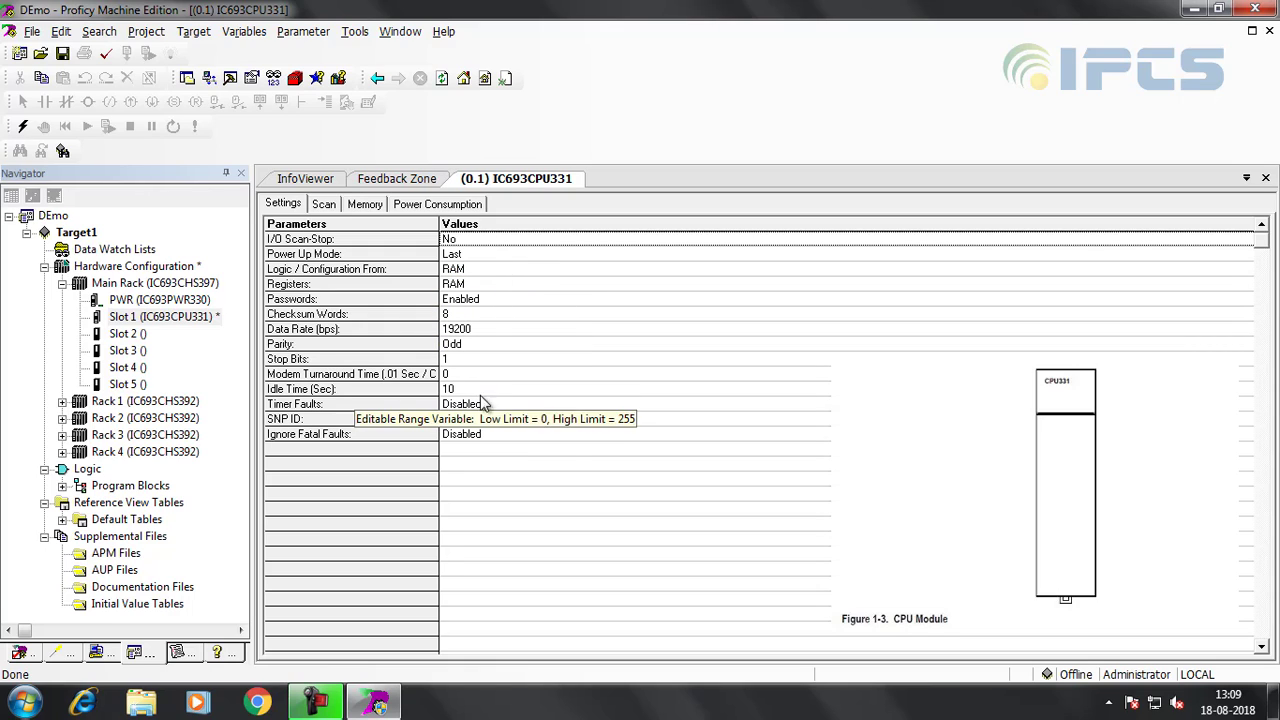
mouse_move(170, 428)
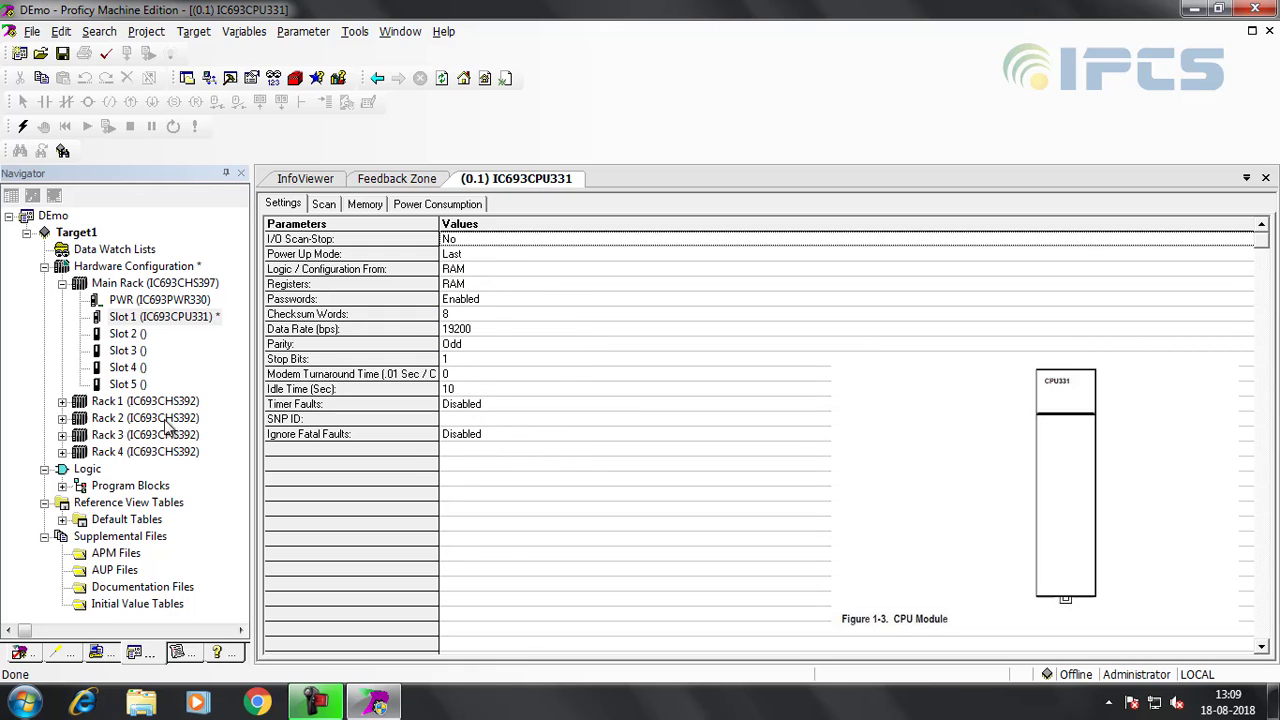
Step: Replace the rack power supply with the IC693PWR321 120/240 VAC 30W module
left_click(160, 300)
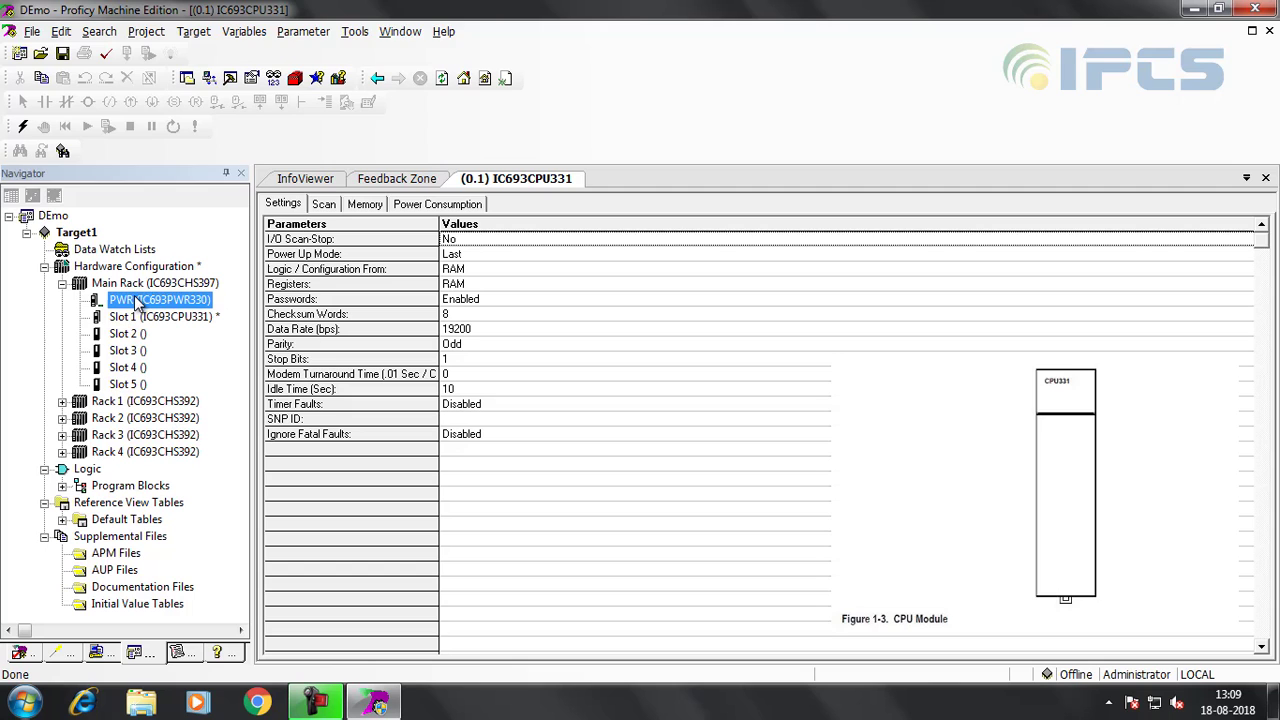
right_click(160, 300)
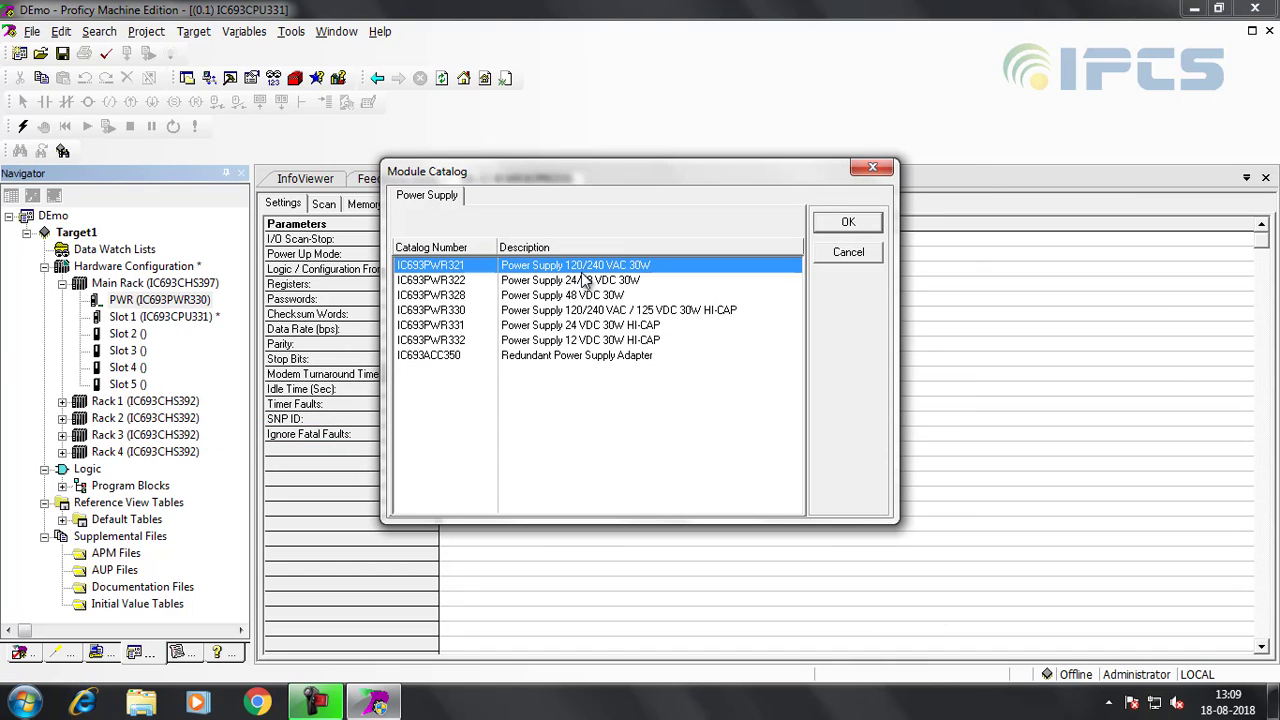
left_click(848, 220)
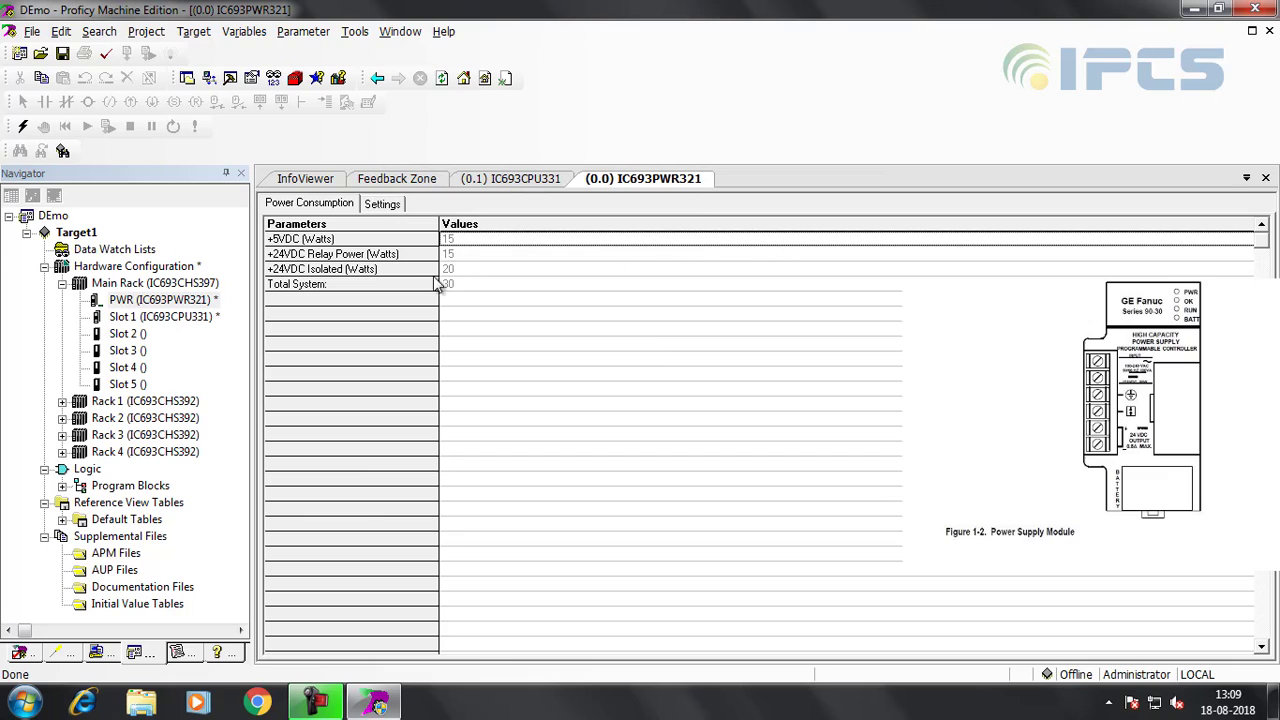
left_click(126, 332)
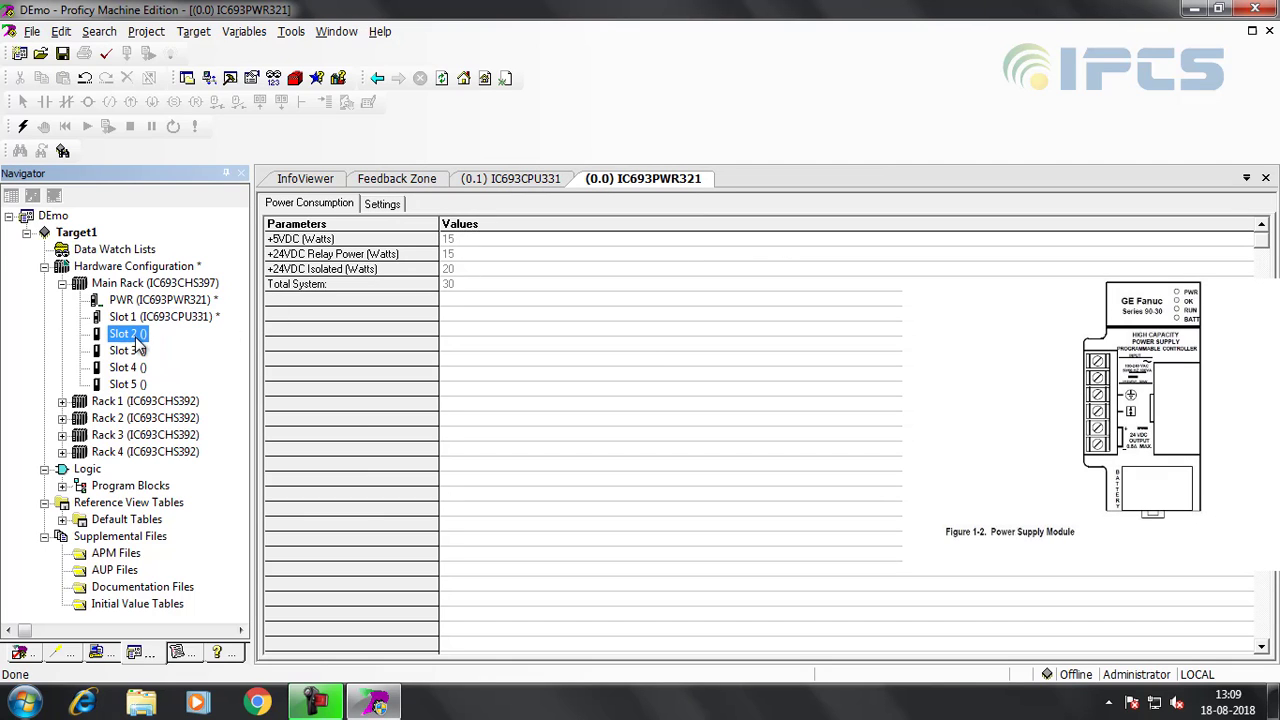
Step: Add the IC693MDL645 16-circuit discrete input module to slot 2
right_click(128, 332)
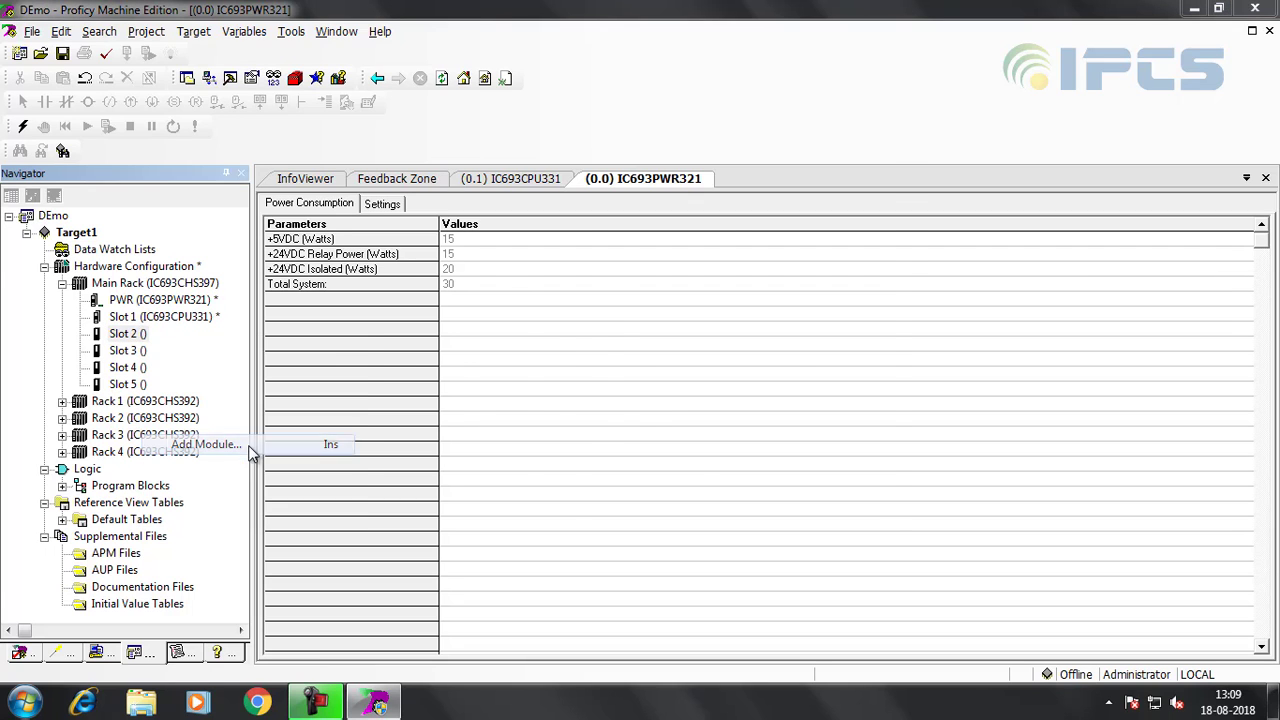
left_click(204, 444)
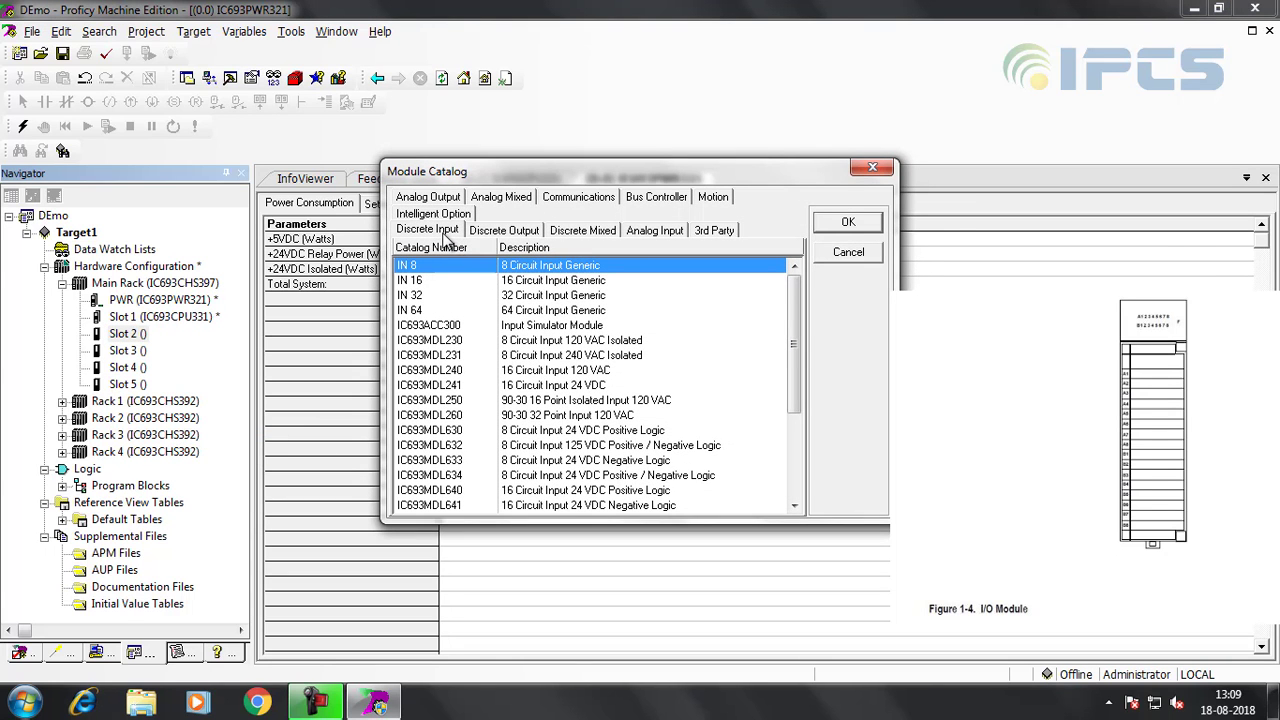
mouse_move(450, 488)
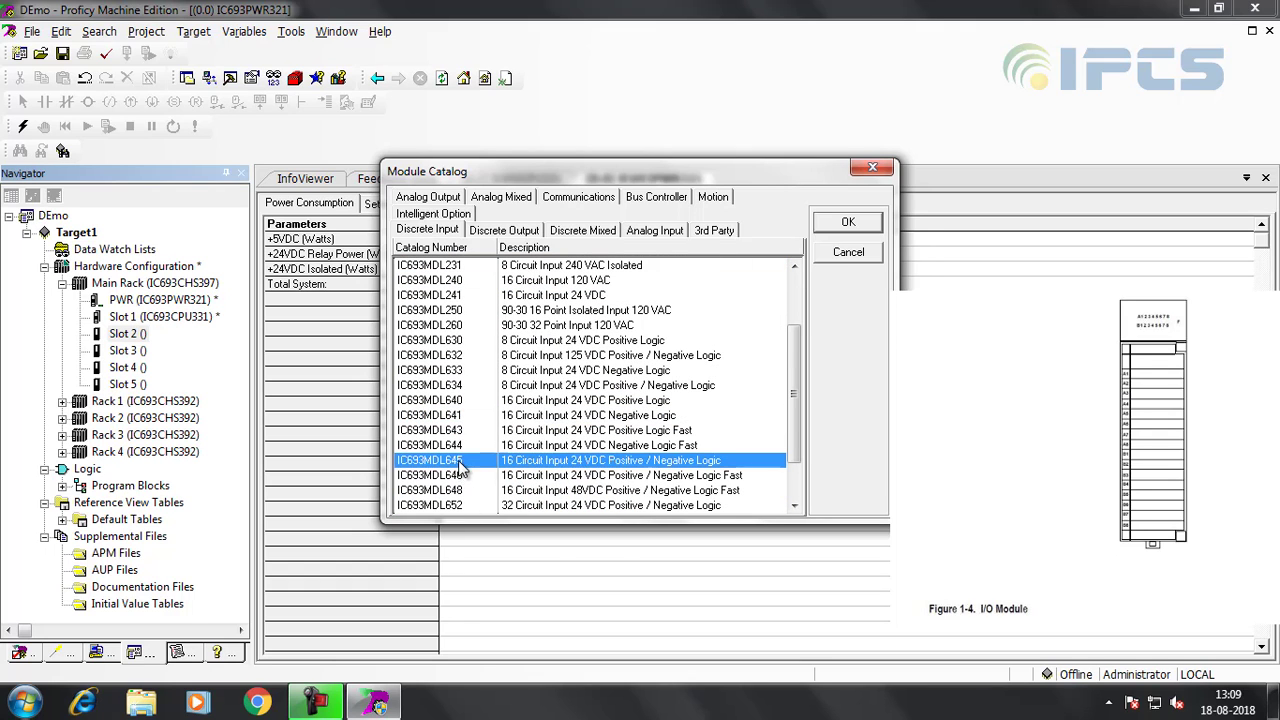
left_click(846, 220)
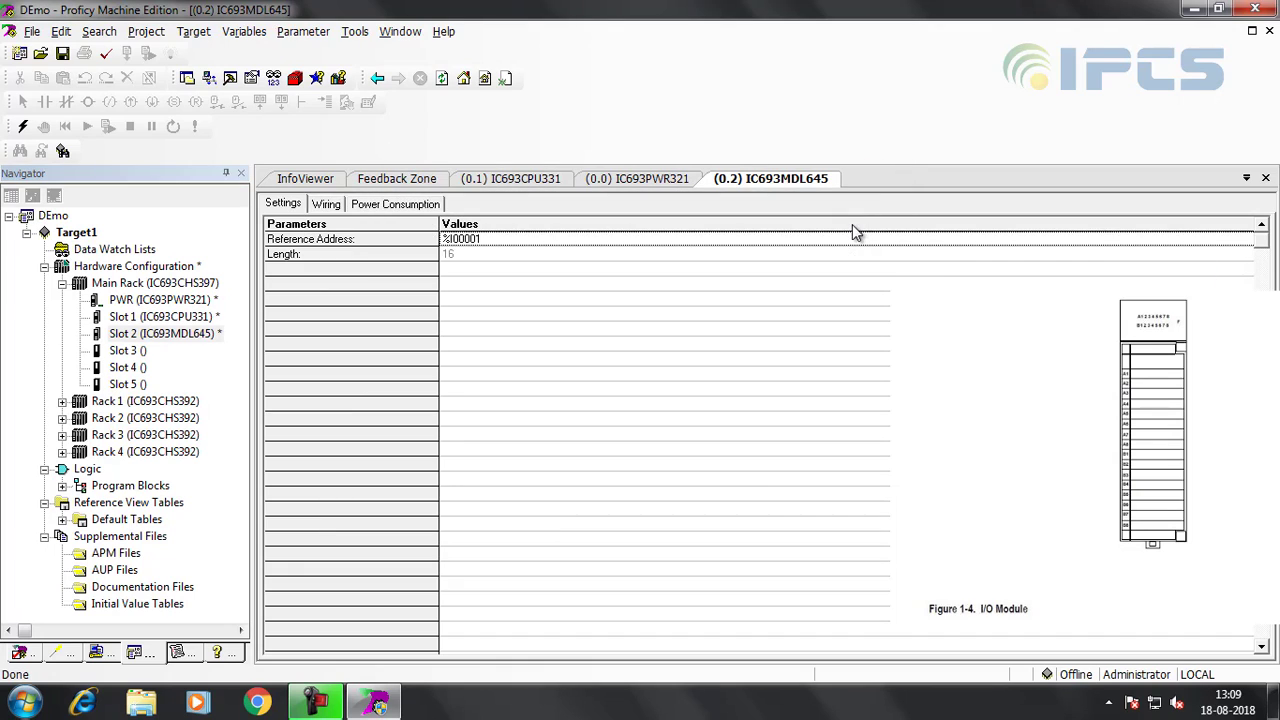
Step: Add the IC693MDL742 16-circuit discrete output module to slot 3
right_click(128, 348)
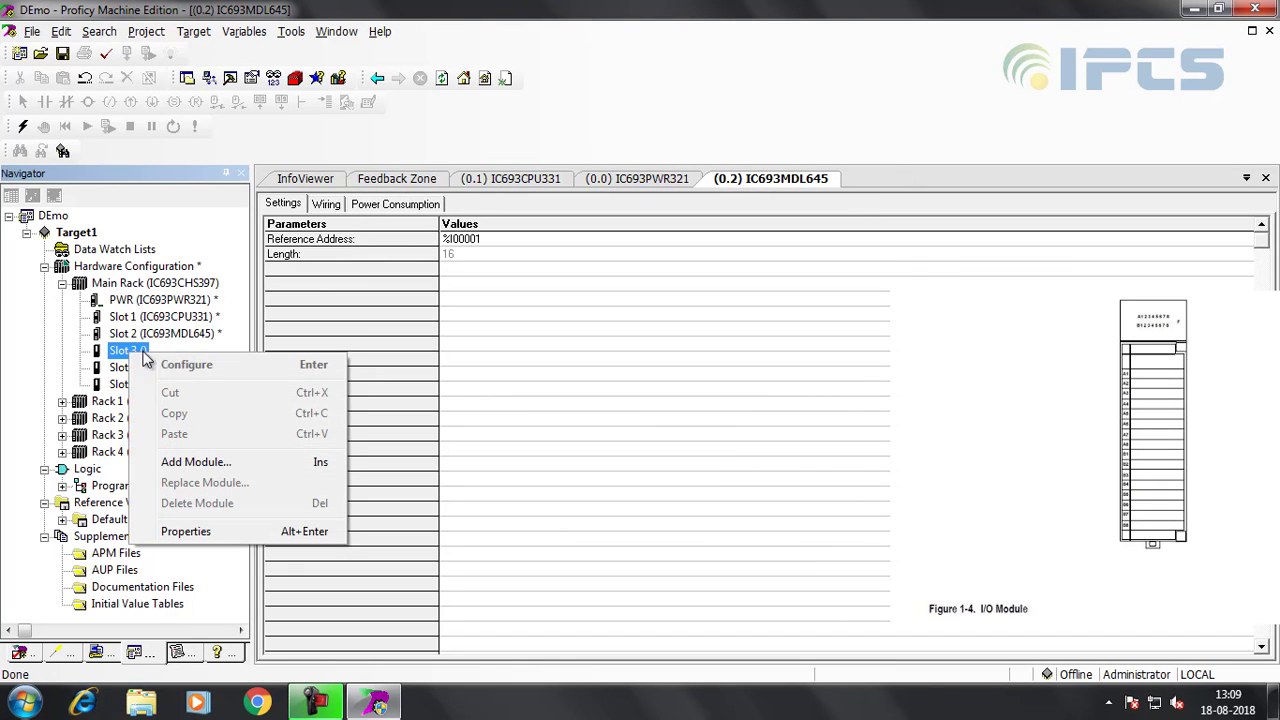
left_click(196, 460)
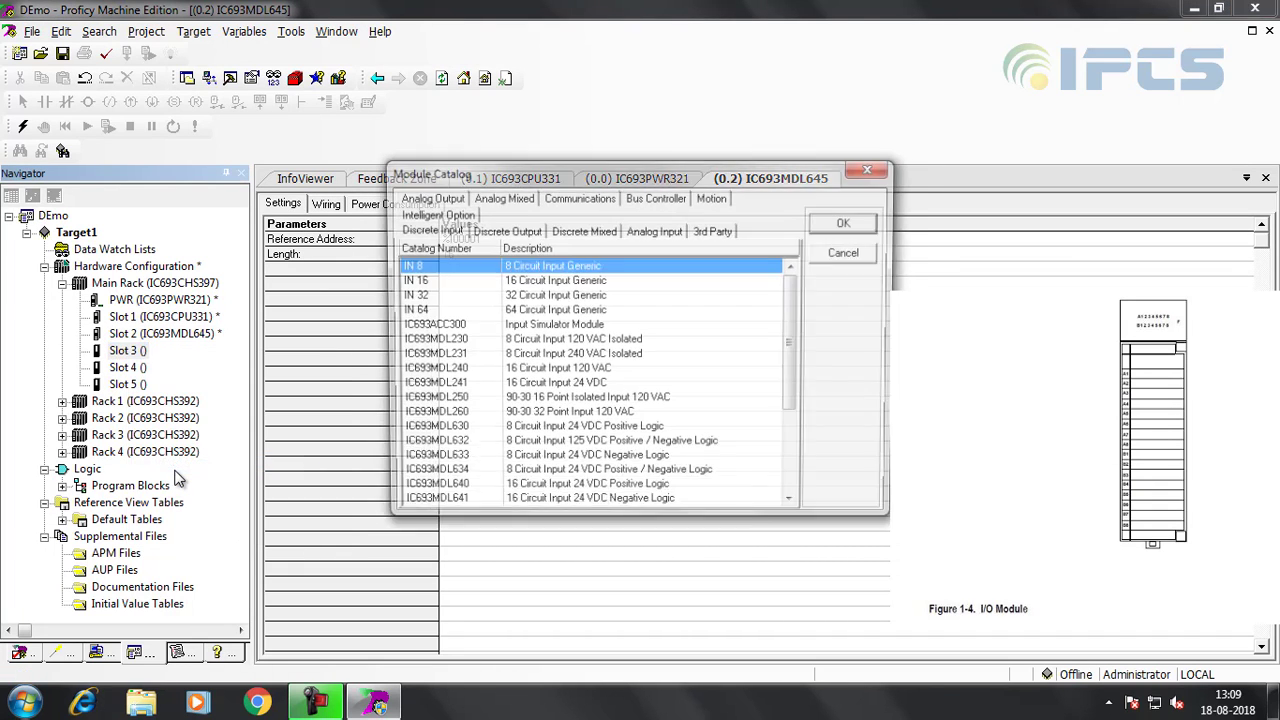
left_click(504, 230)
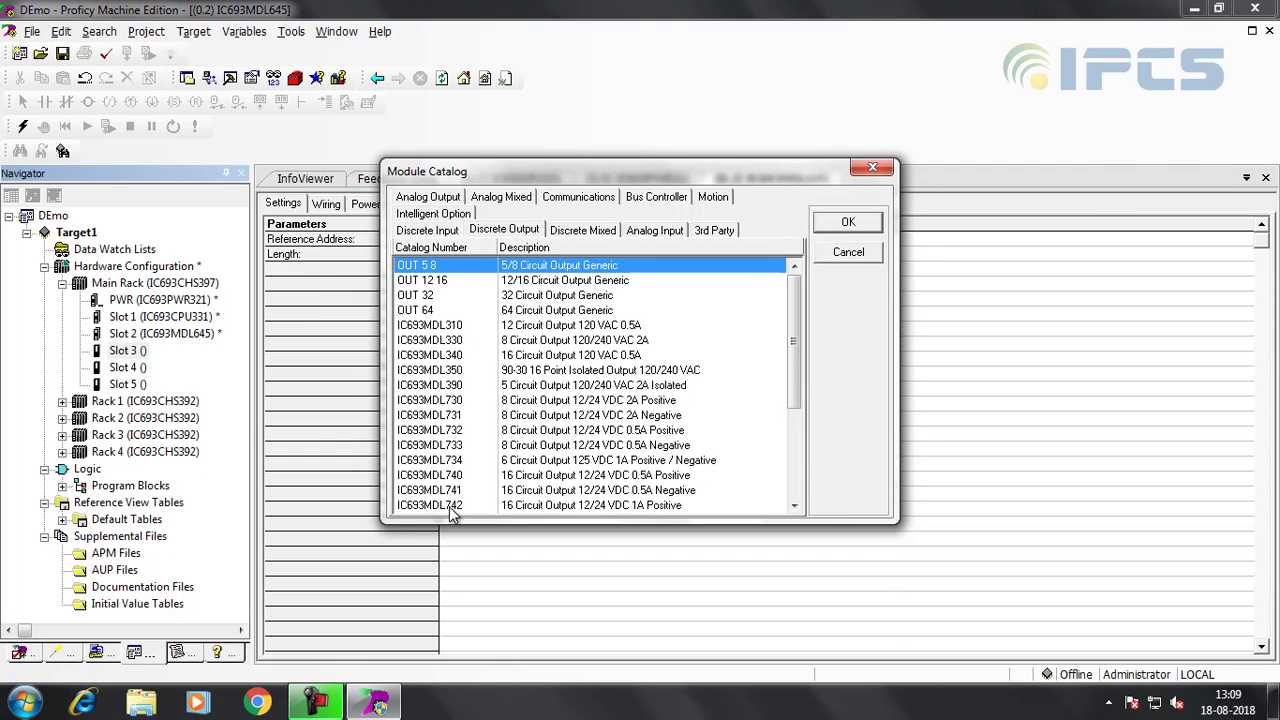
left_click(430, 504)
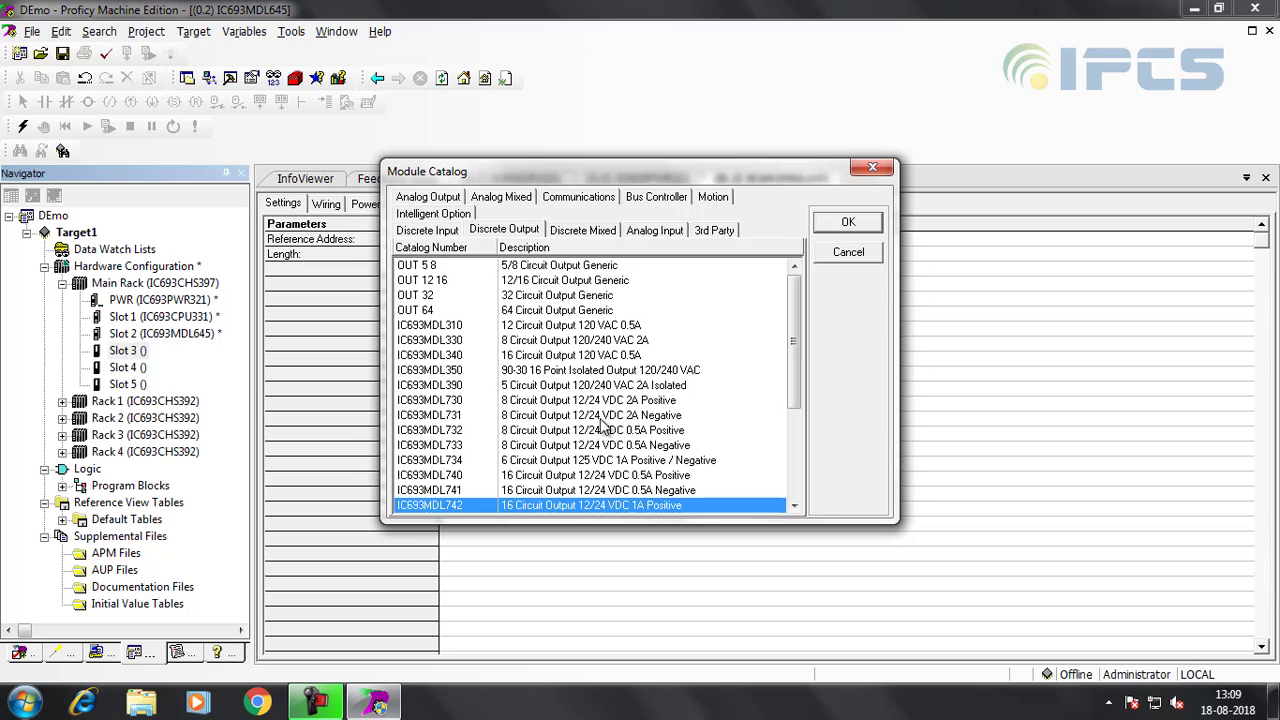
left_click(848, 220)
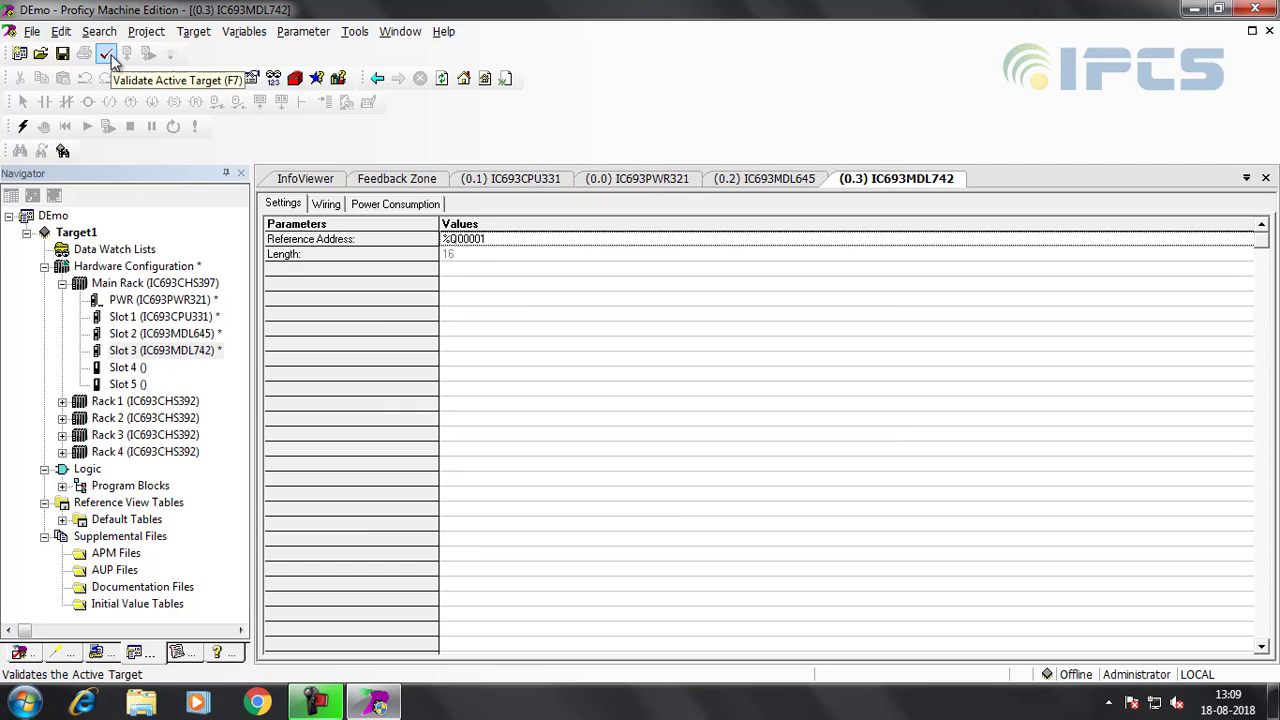
Step: Validate the active target, completing with 0 errors and 1 warning
left_click(106, 52)
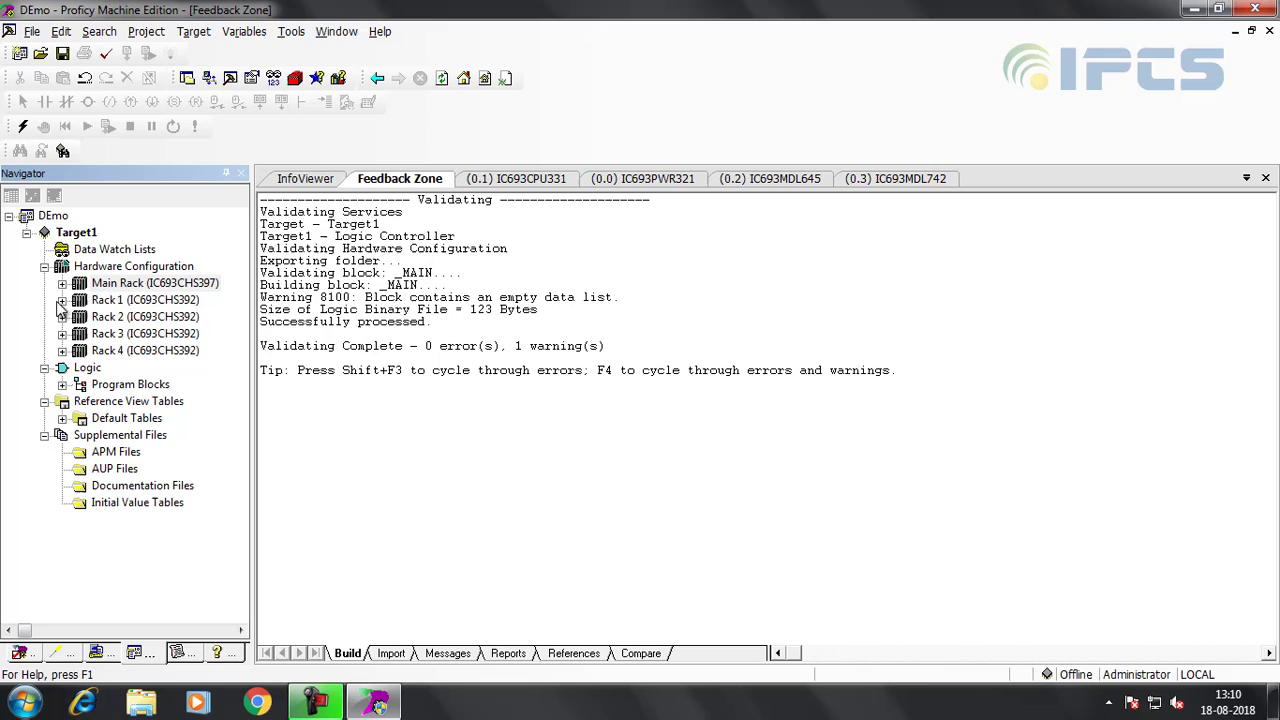
mouse_move(62, 388)
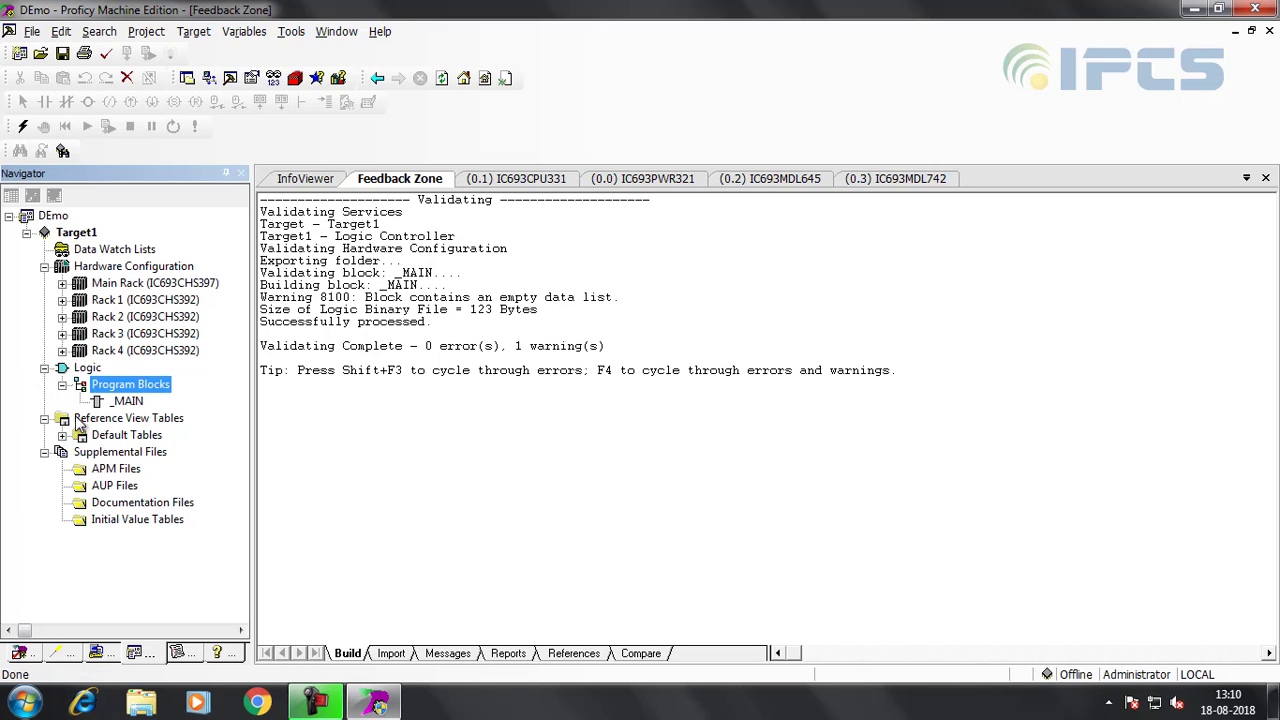
Step: In _MAIN rung 1, add NO contact I00001 driving coil Q00001 and validate with 0 errors
double_click(128, 400)
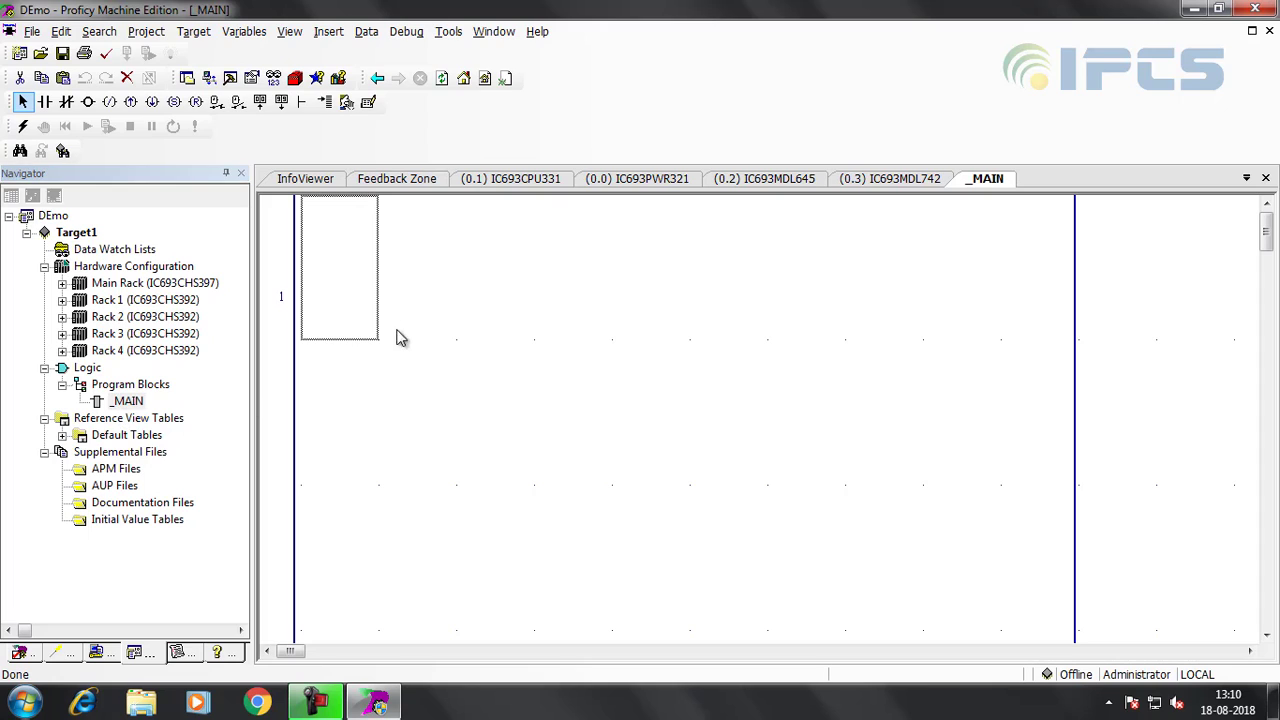
mouse_move(44, 100)
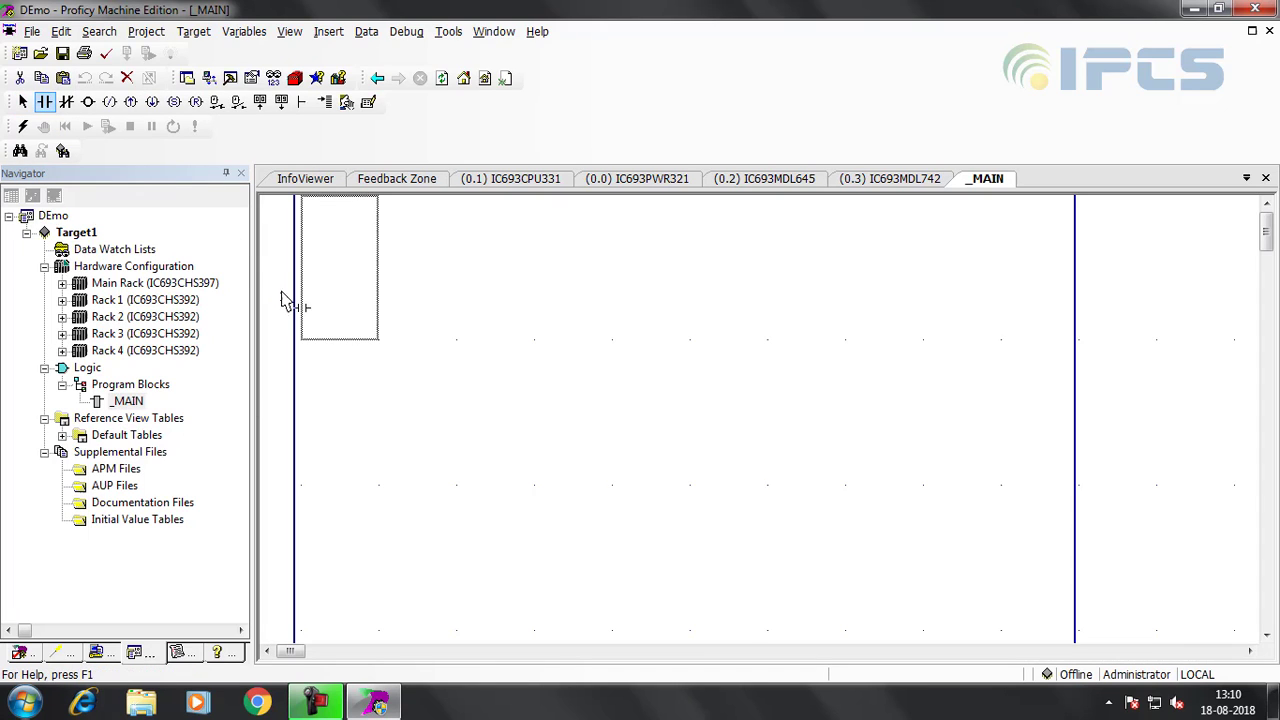
left_click(88, 102)
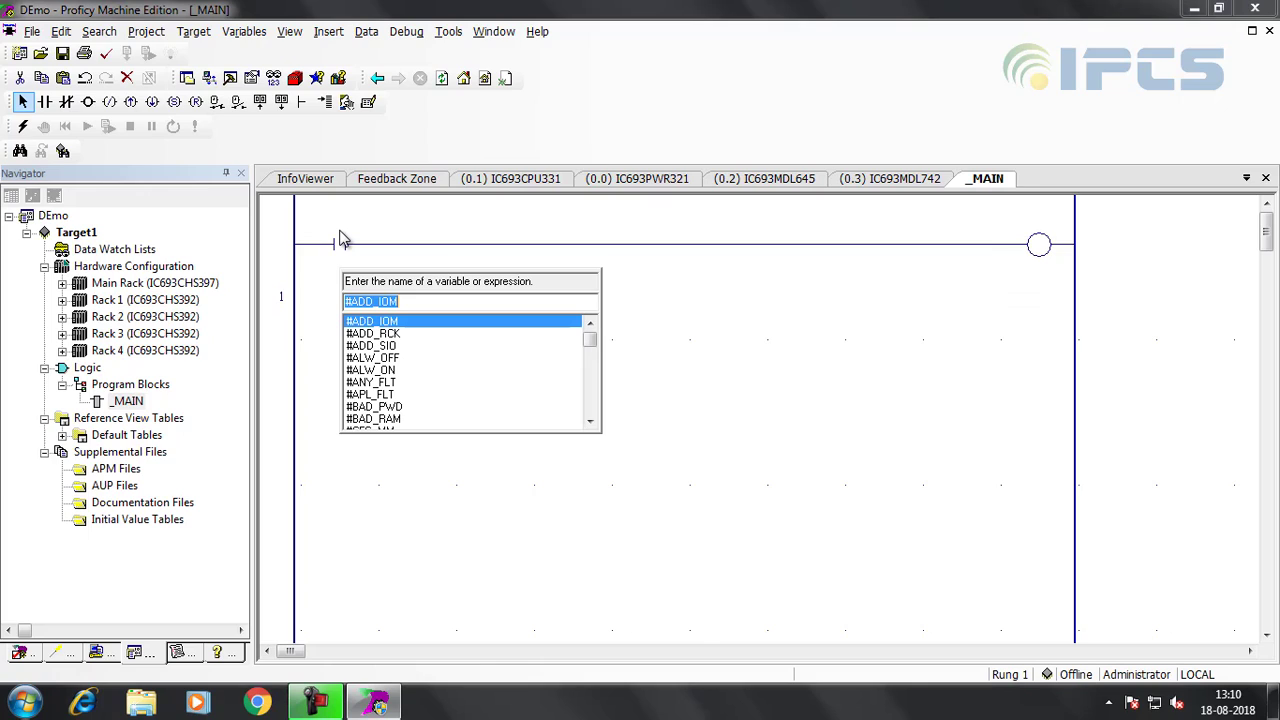
type("1")
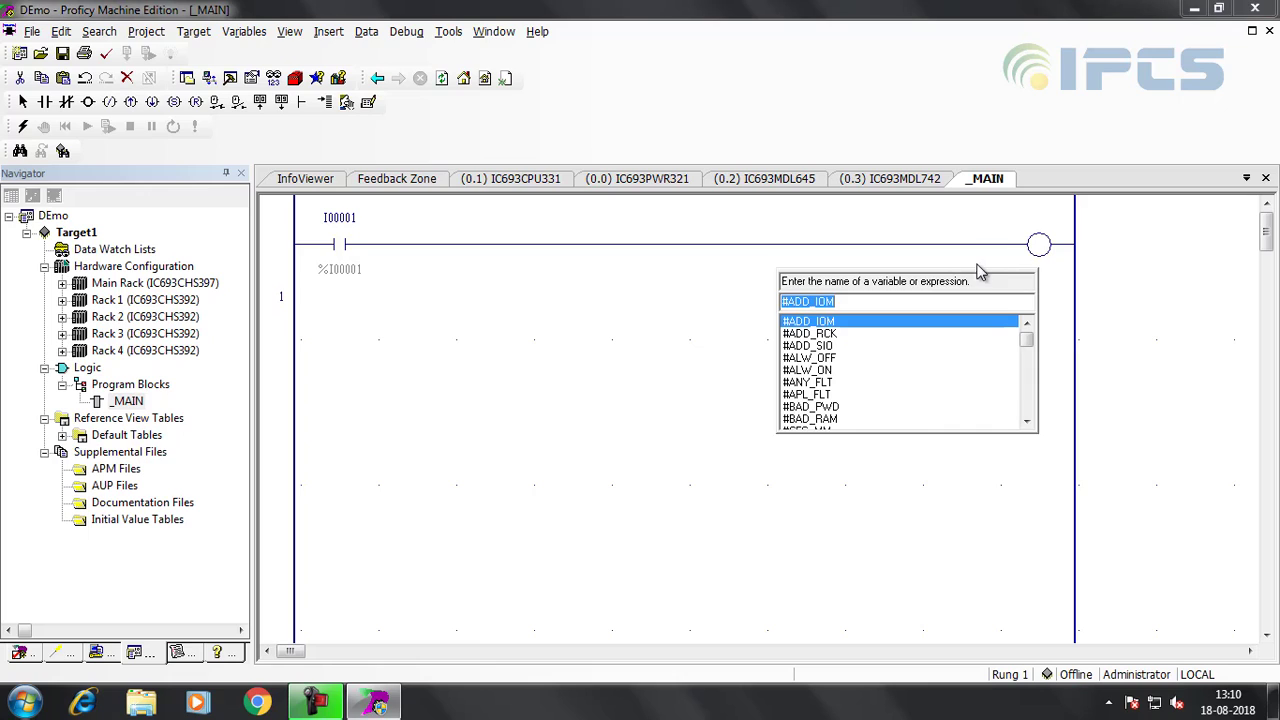
type("Iq")
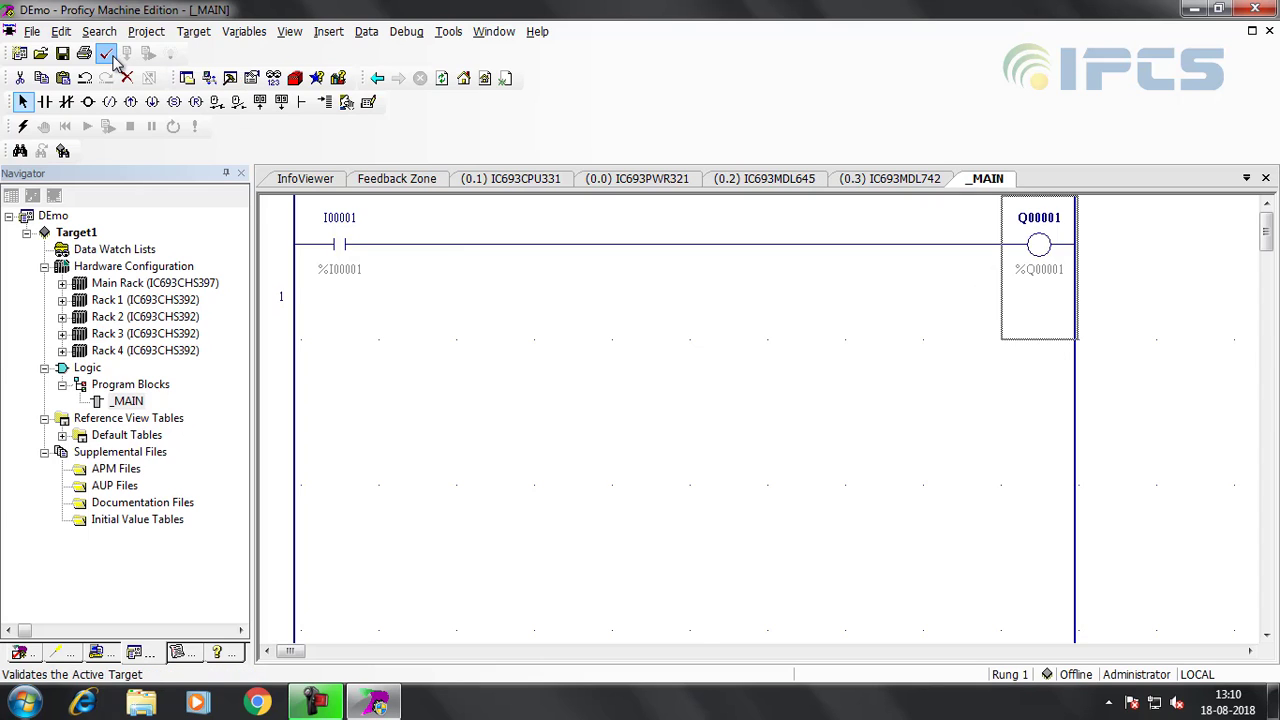
left_click(106, 54)
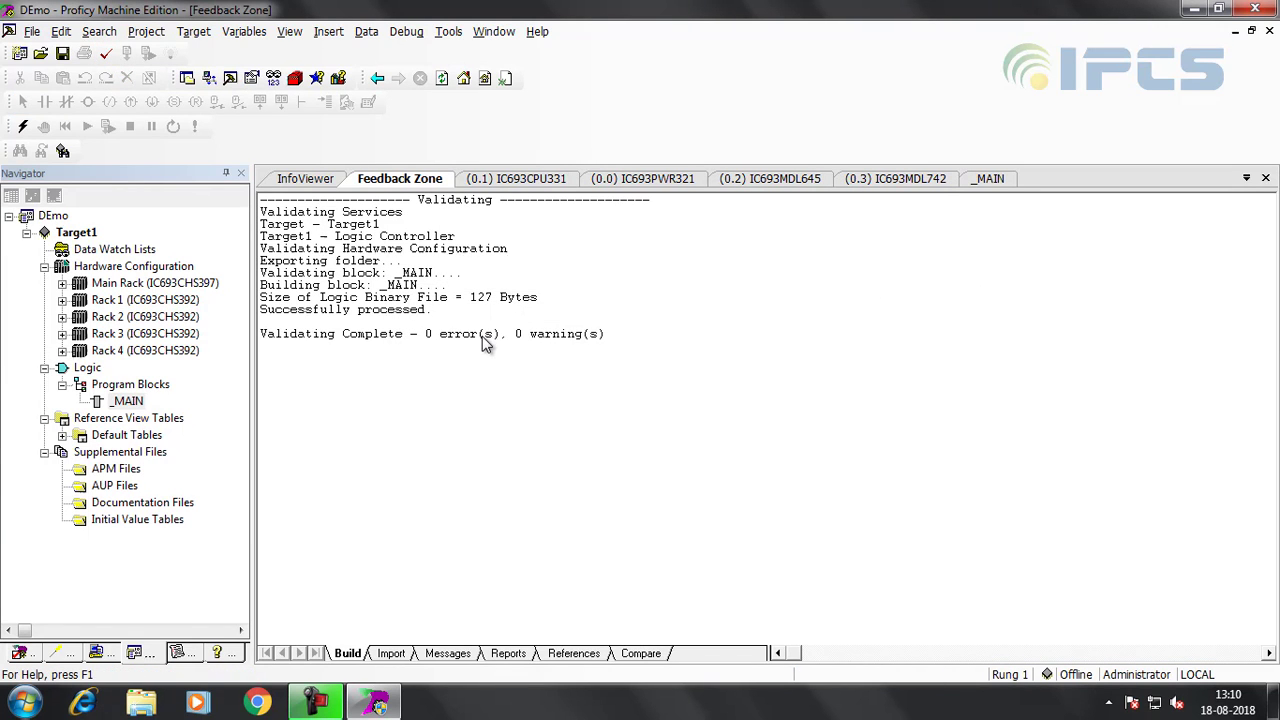